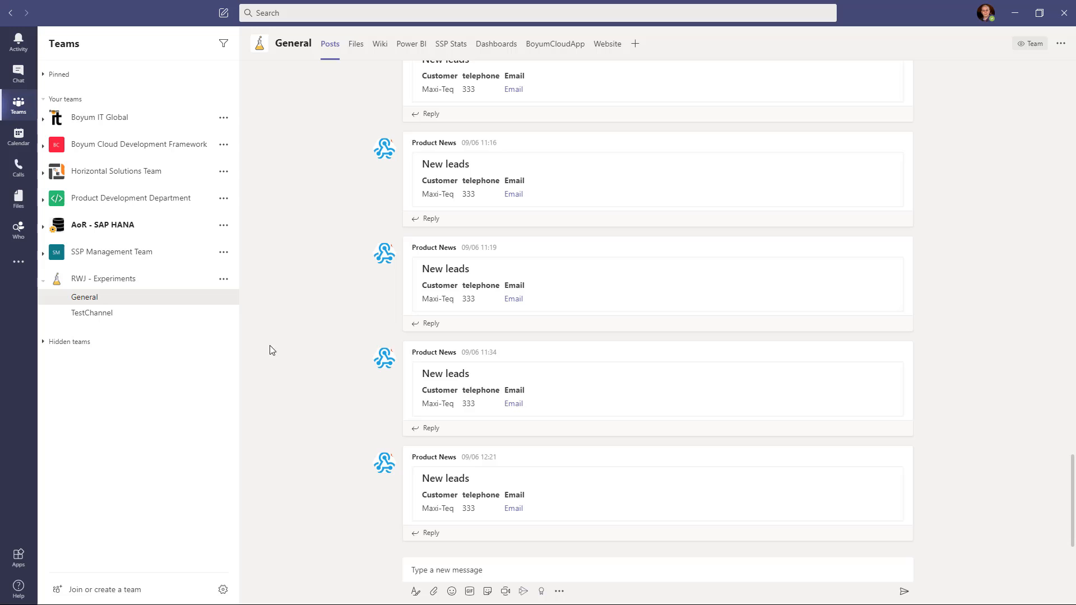
mouse_move(77, 289)
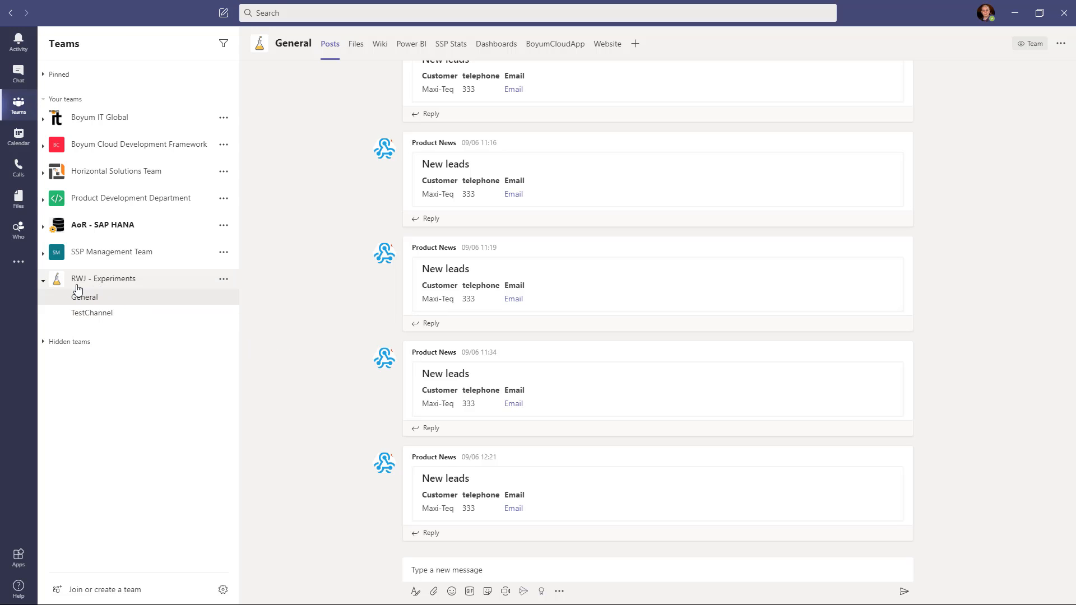
mouse_move(95, 282)
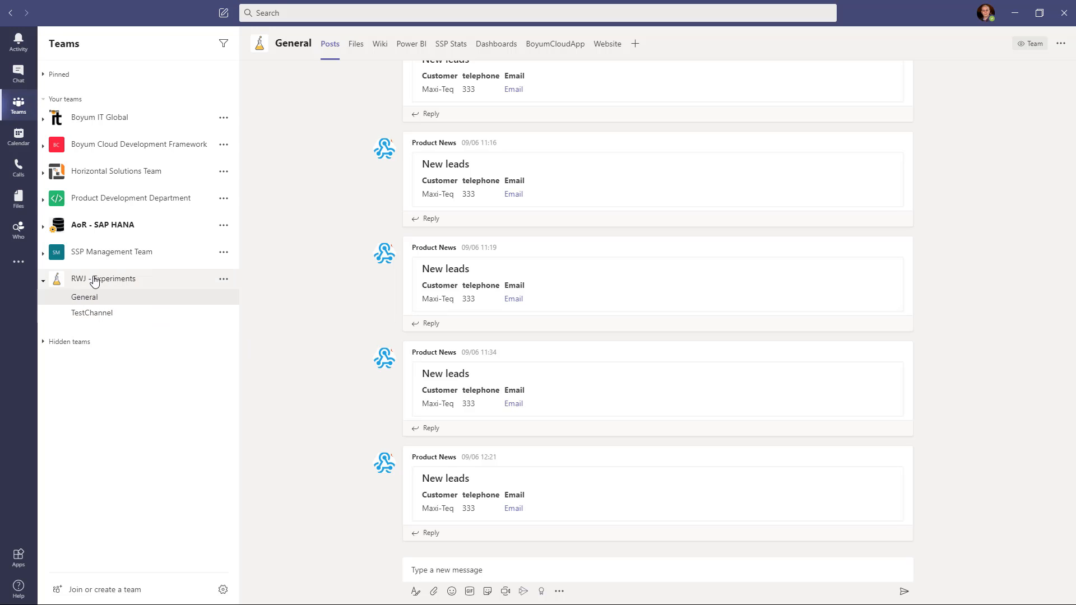
mouse_move(222, 313)
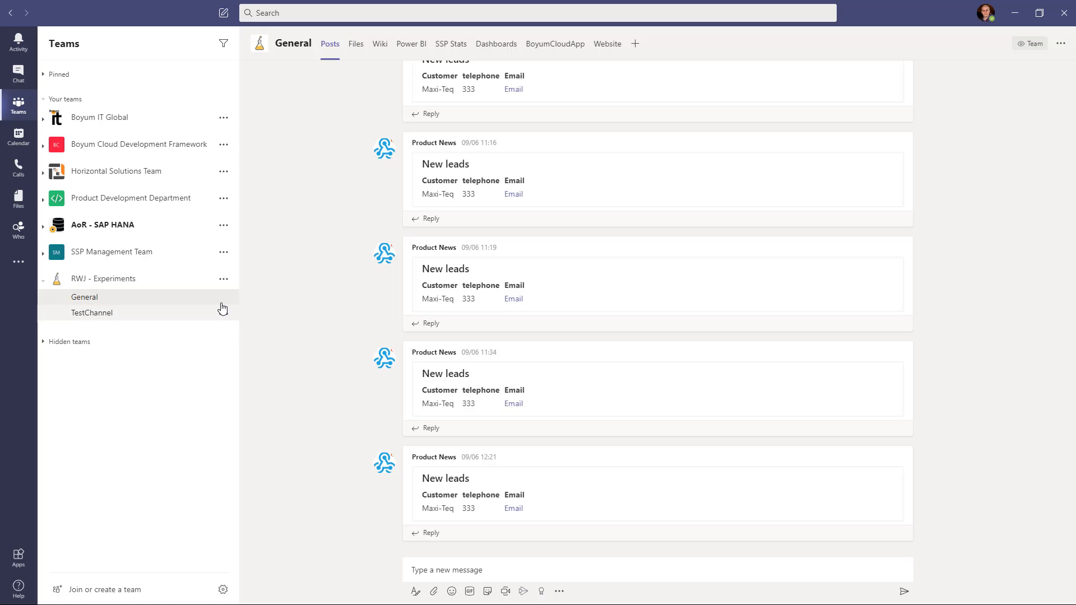
- Bring up the options menu for the General channel of RWJ - Experiments
click(223, 297)
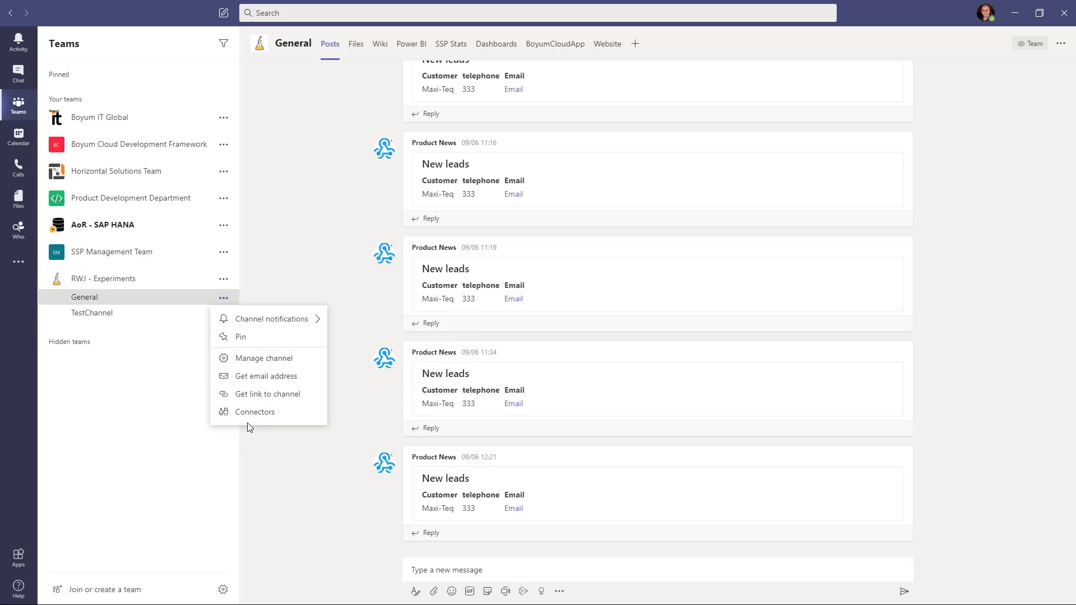
mouse_move(255, 412)
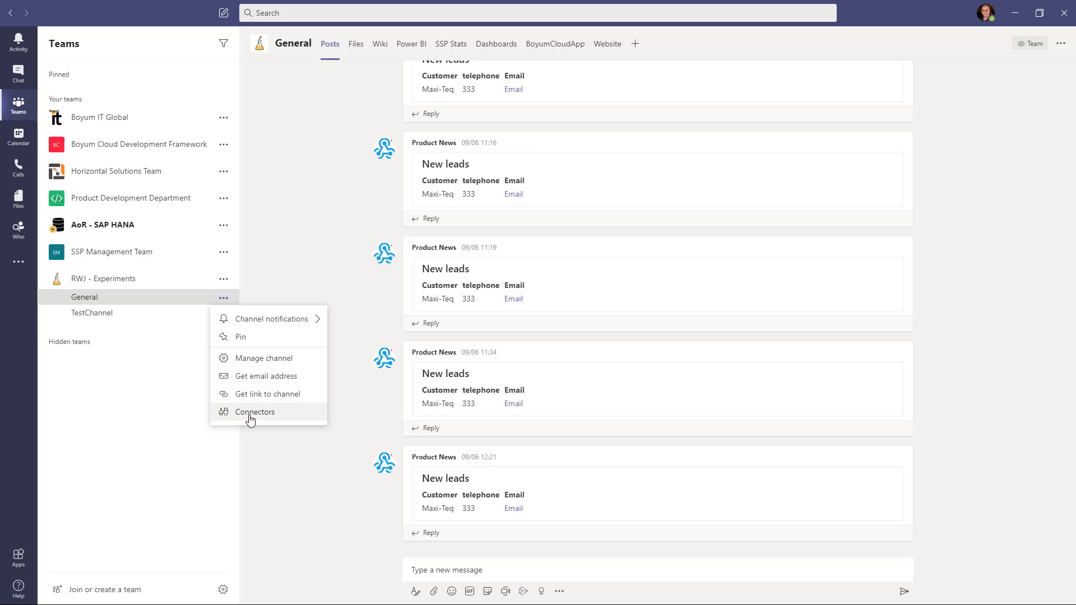
mouse_move(245, 430)
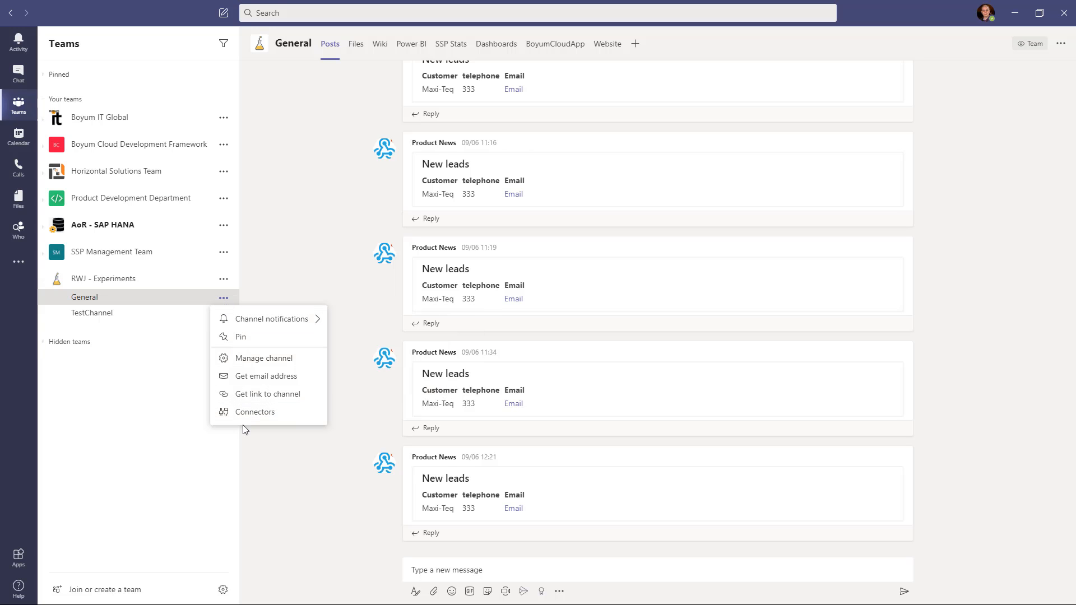
- Show the connectors available for the General channel
click(254, 411)
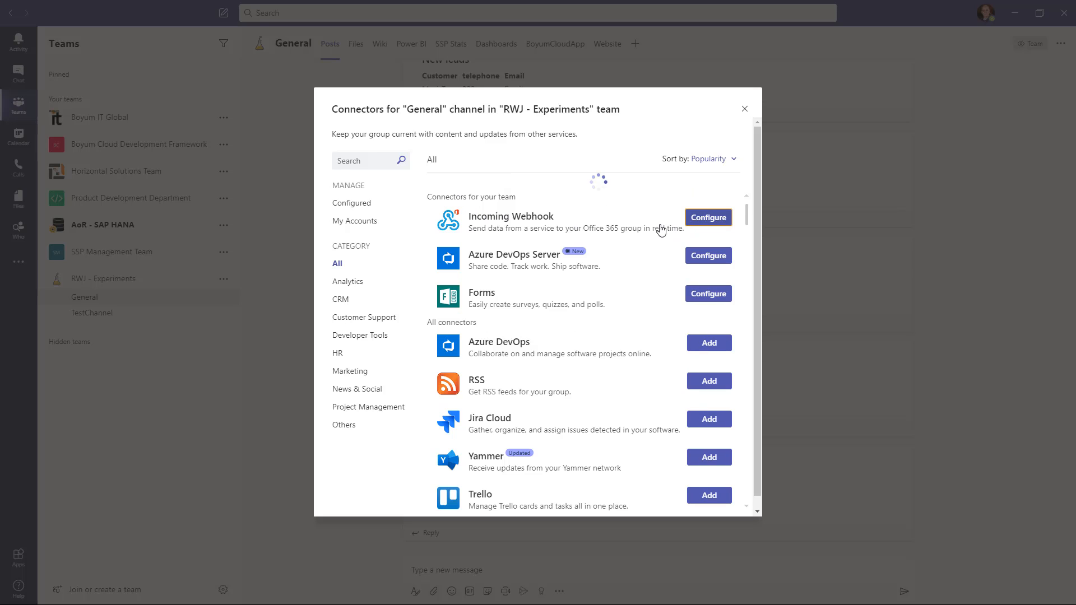
mouse_move(632, 286)
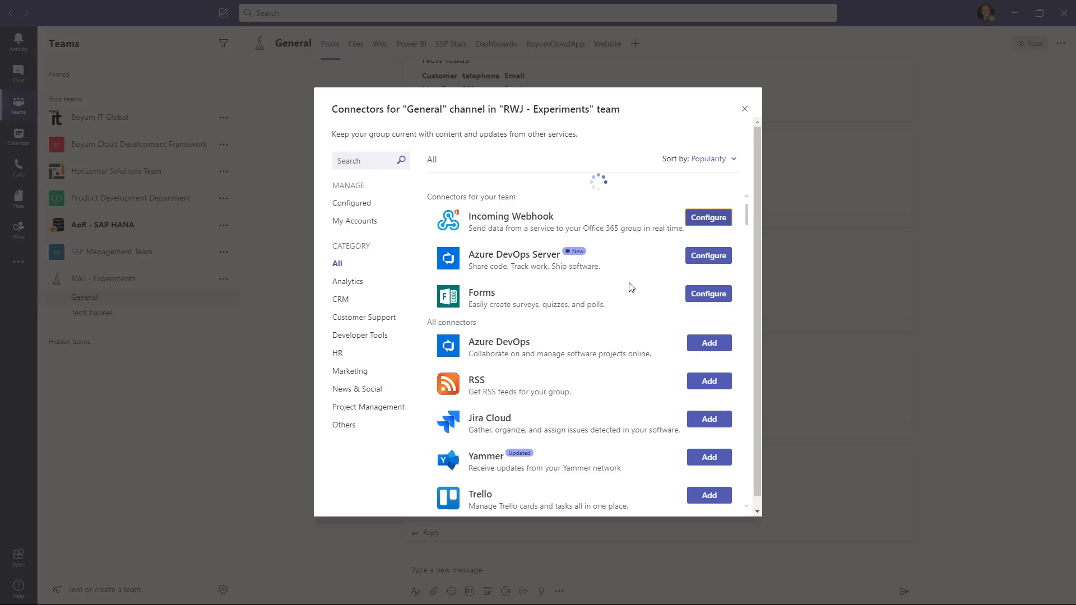
mouse_move(634, 306)
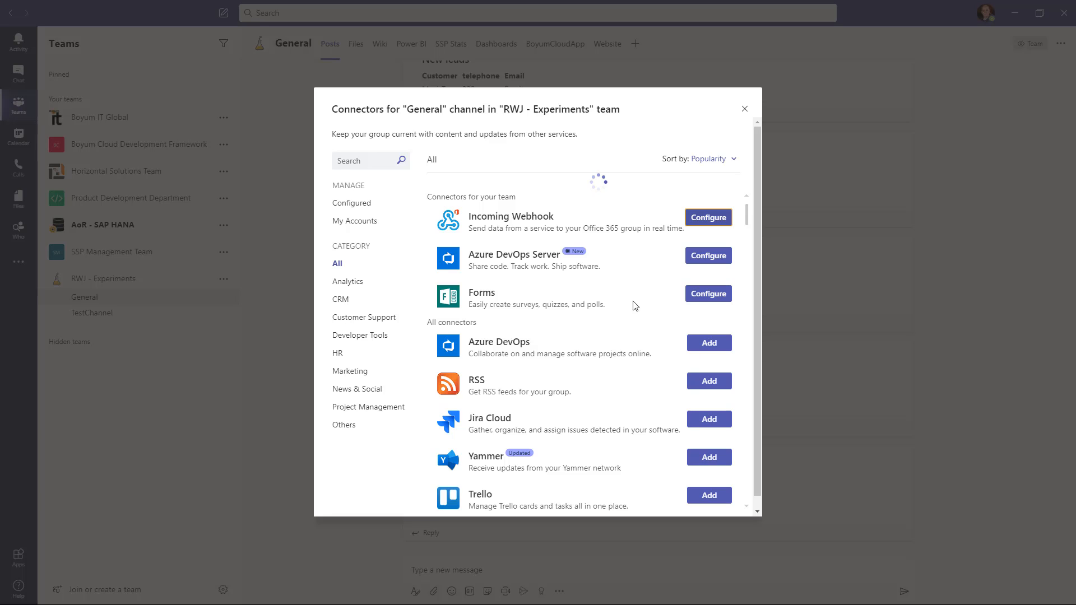
mouse_move(630, 287)
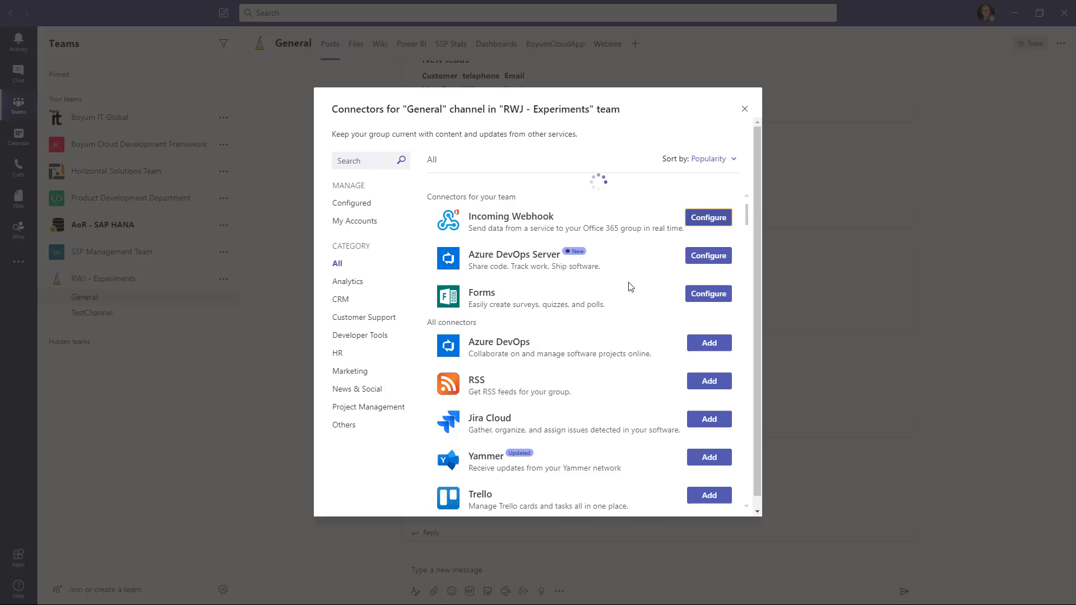
- Create an Incoming Webhook named SAP Notifier for the General channel
click(707, 218)
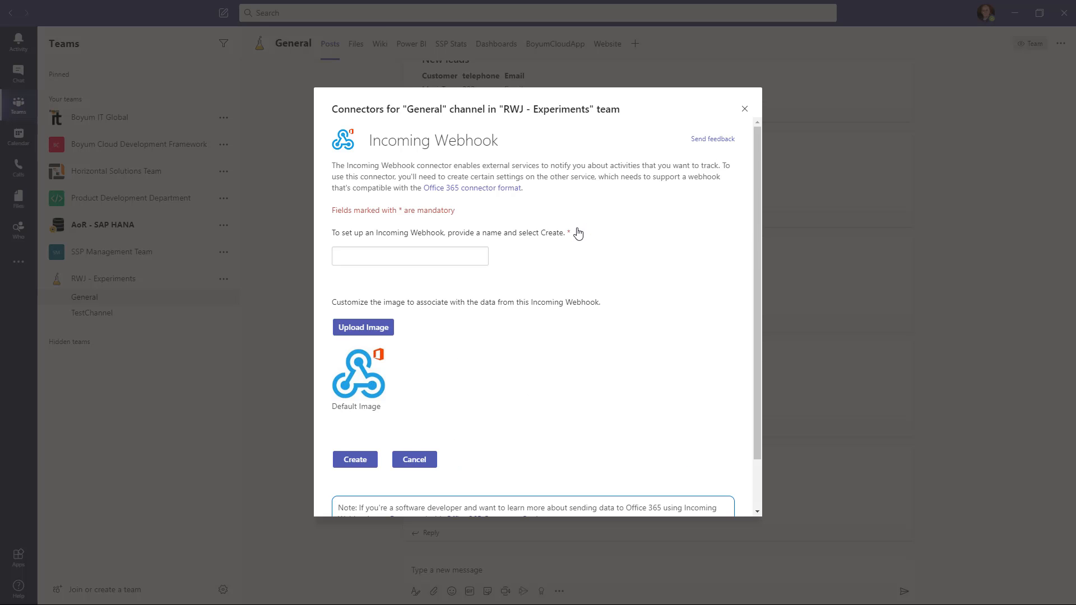
click(410, 255)
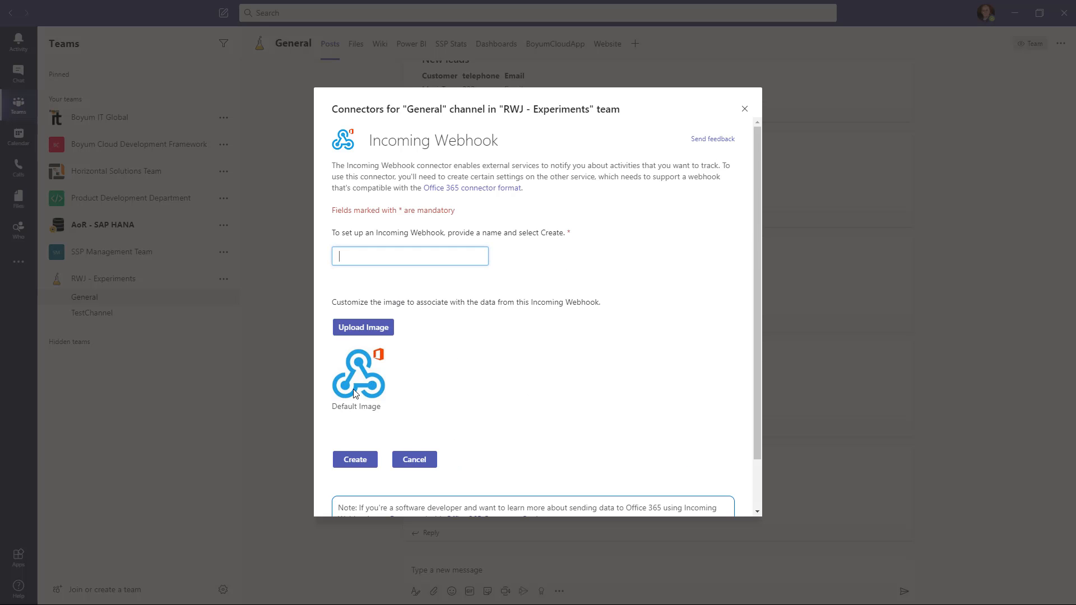
text(SAP No)
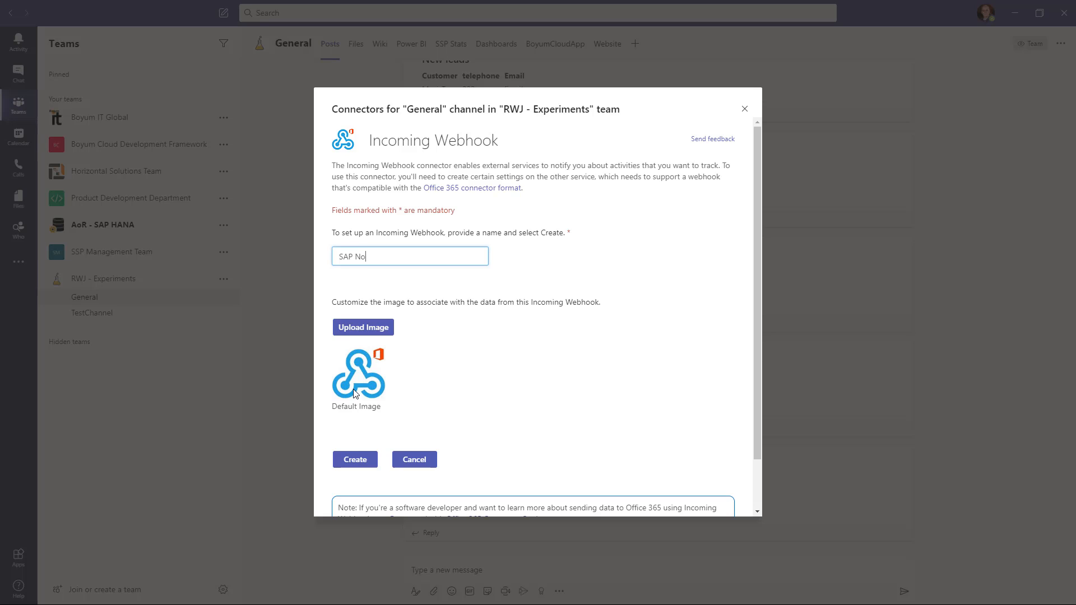
text(tifier)
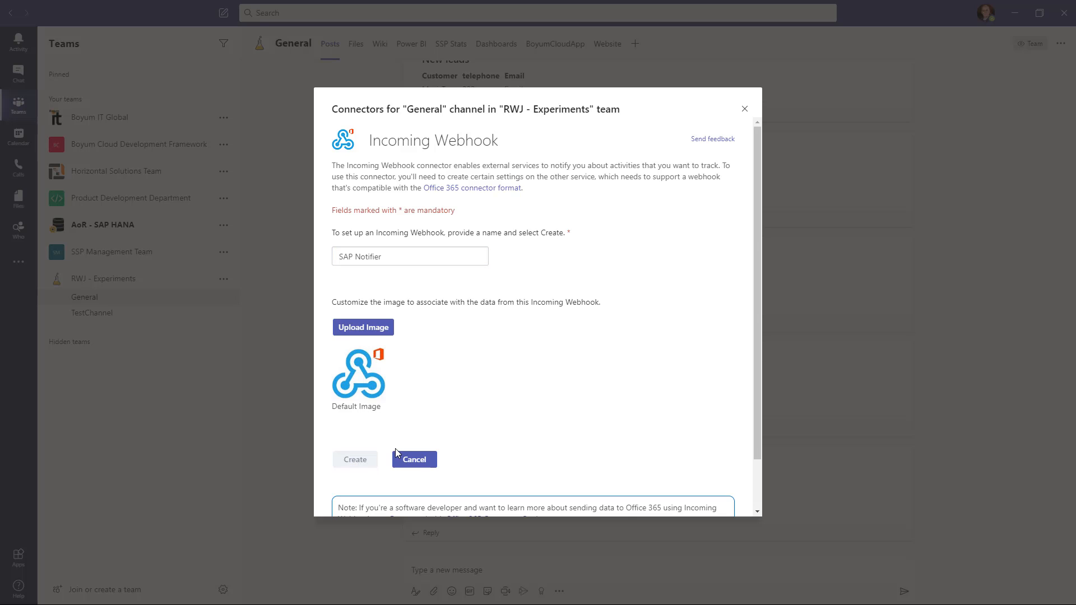
mouse_move(439, 423)
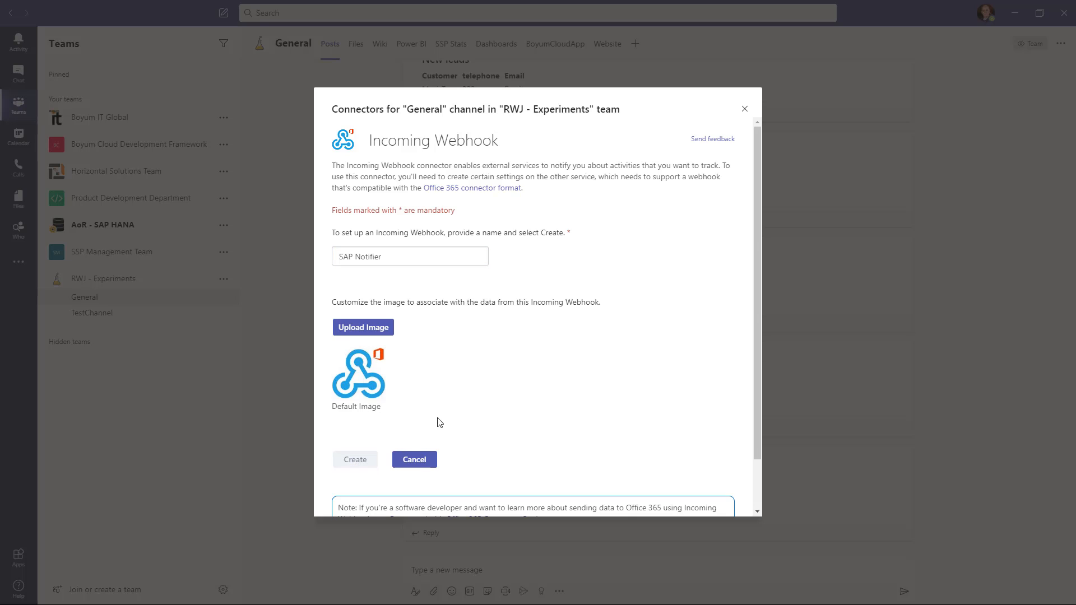
click(356, 460)
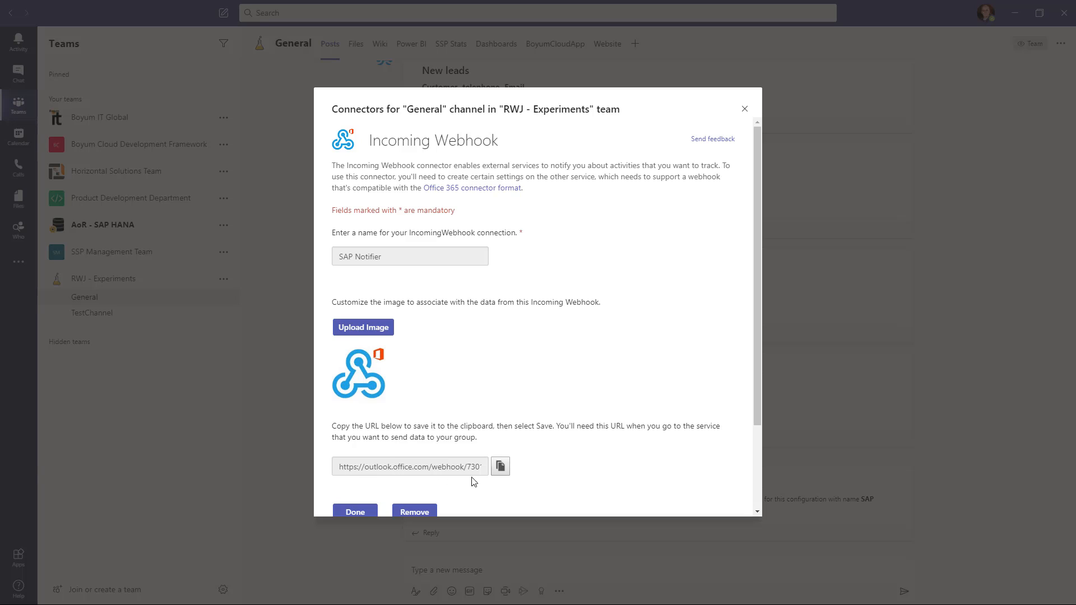
- Copy the SAP Notifier webhook URL to keep it in a Notepad note
click(500, 467)
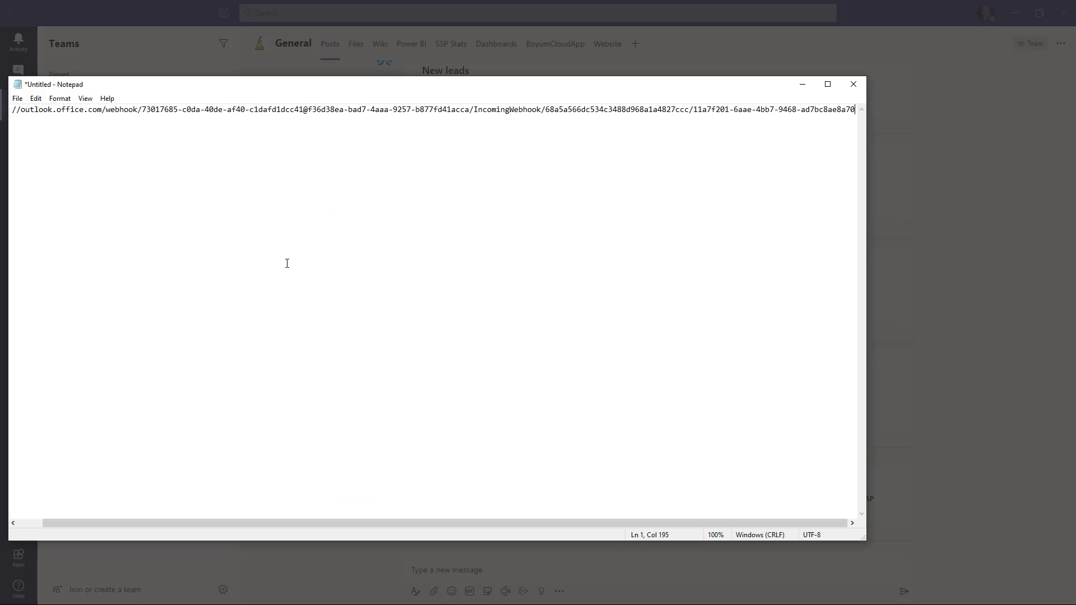
mouse_move(240, 314)
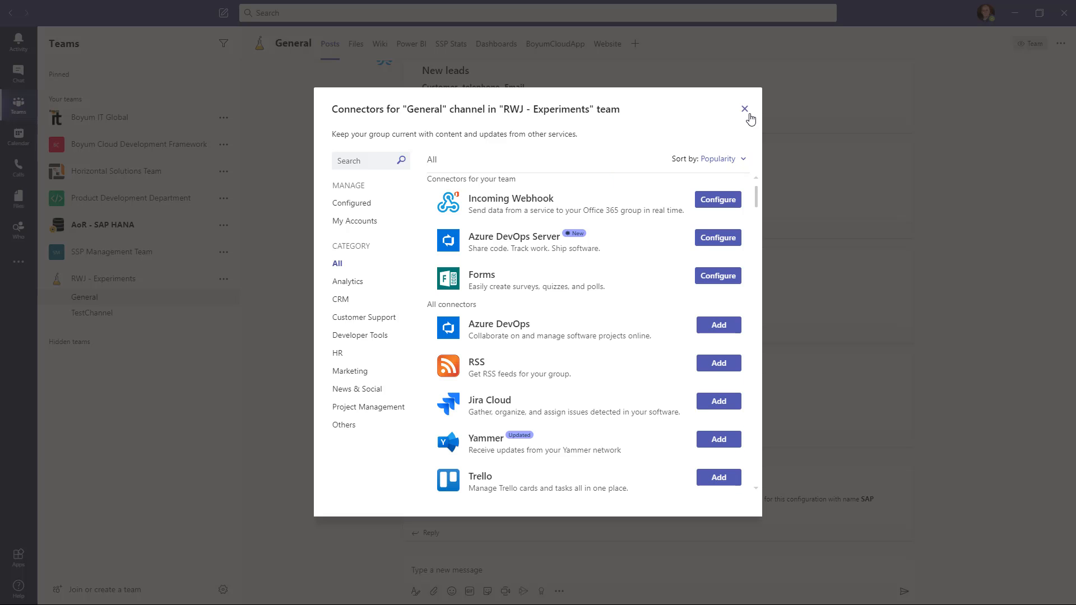
- Close the Connectors window to reveal the SAP Notifier setup post in General
click(744, 109)
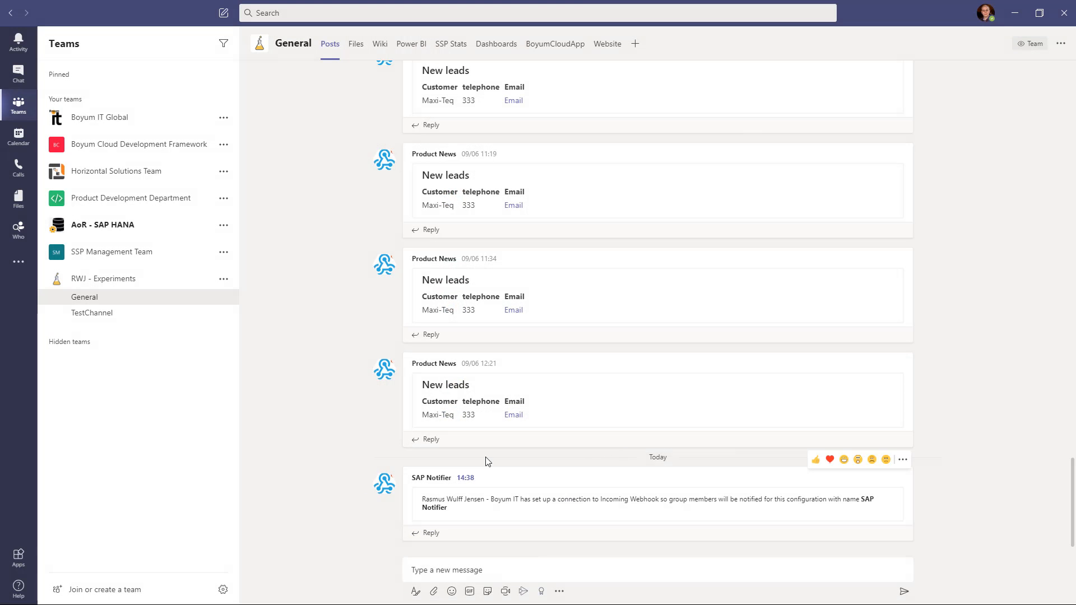
mouse_move(835, 559)
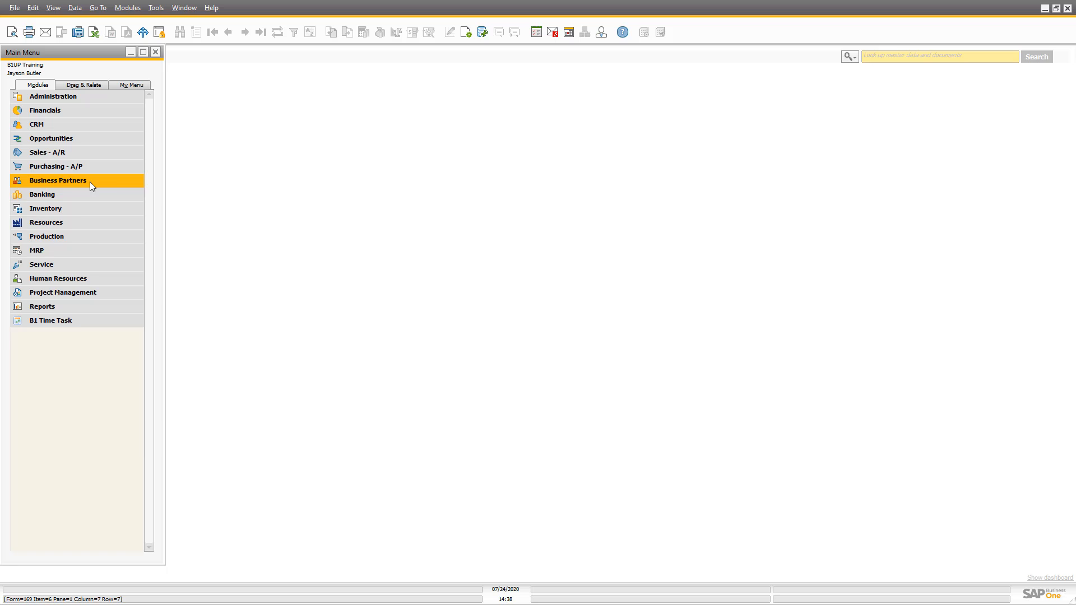
- Reach the TESTUF universal function behind My Button and list its function types
click(85, 194)
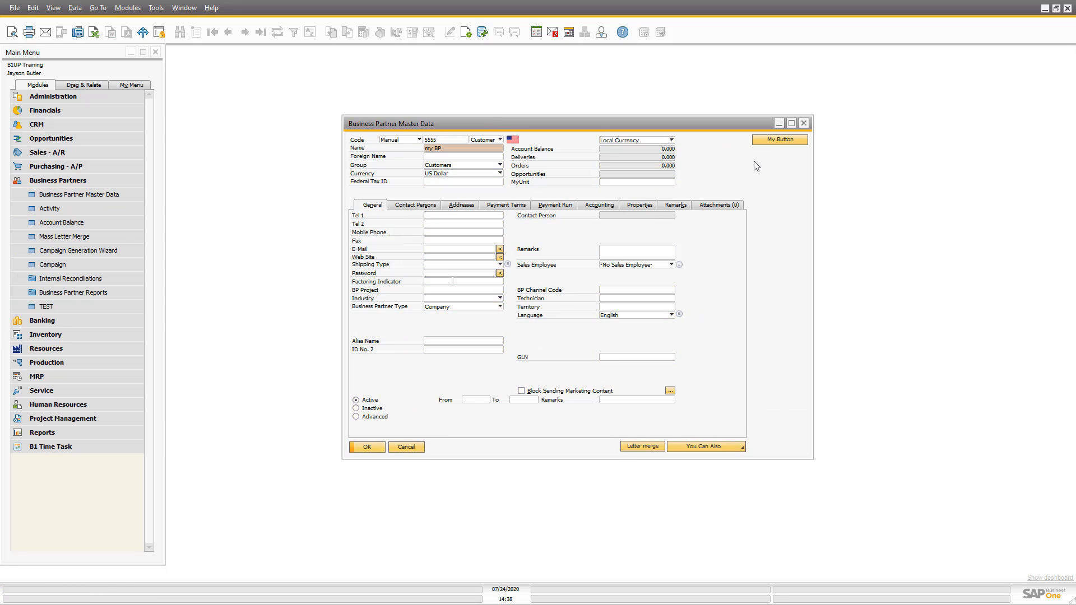
right_click(778, 139)
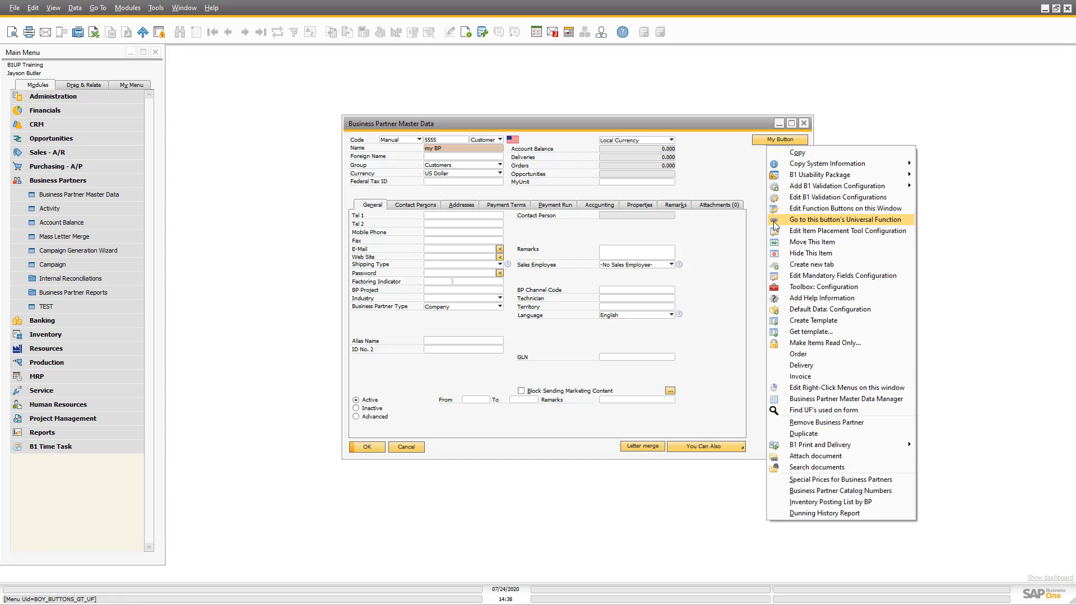
click(845, 220)
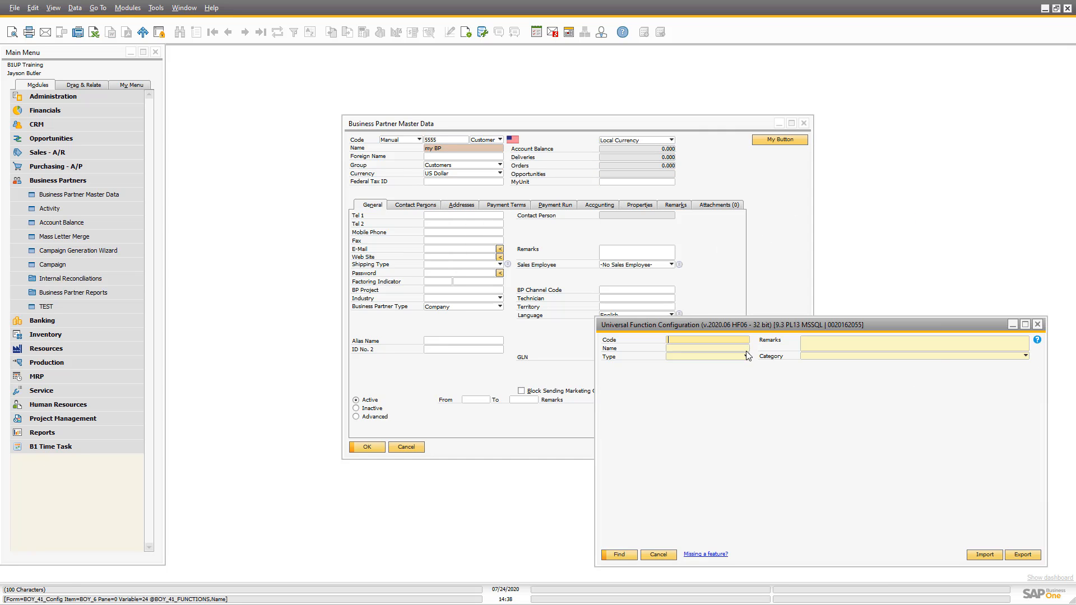
click(616, 554)
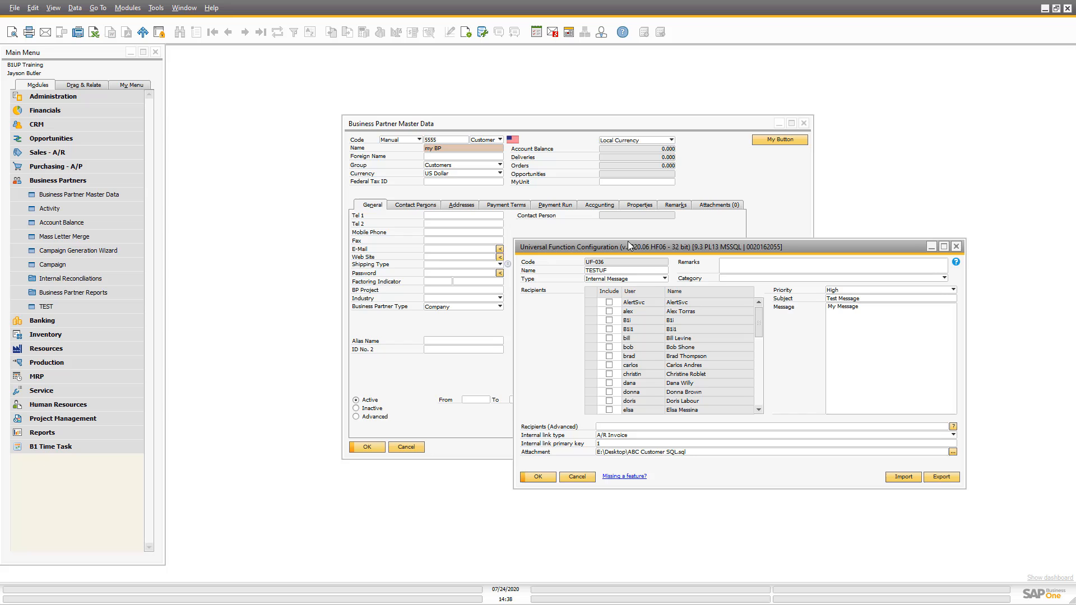
click(651, 268)
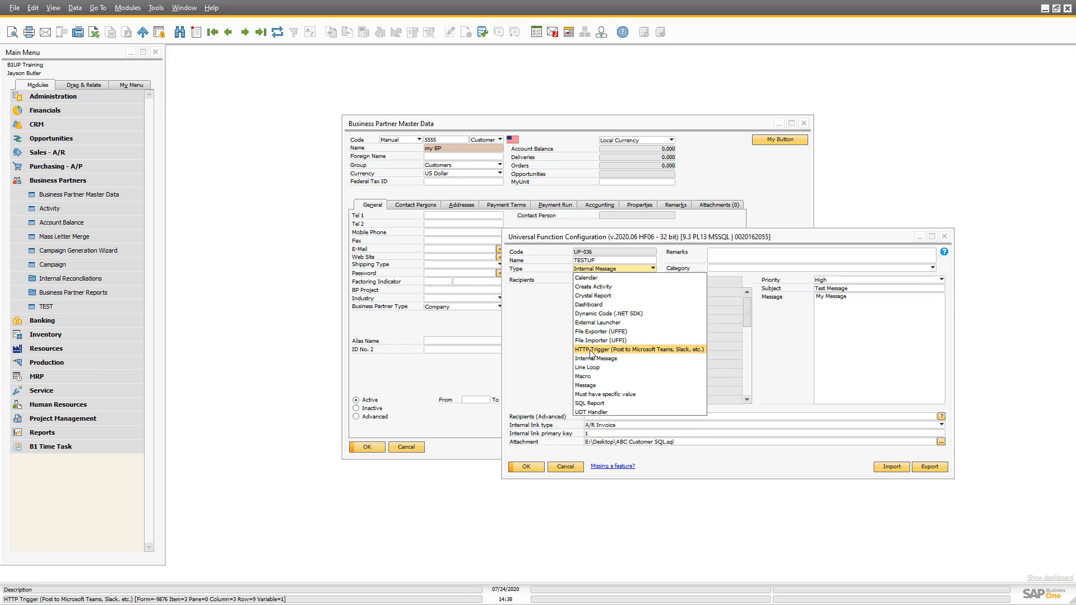
- Fill the HTTP trigger's URL with the Teams webhook address taken from Notepad
click(607, 349)
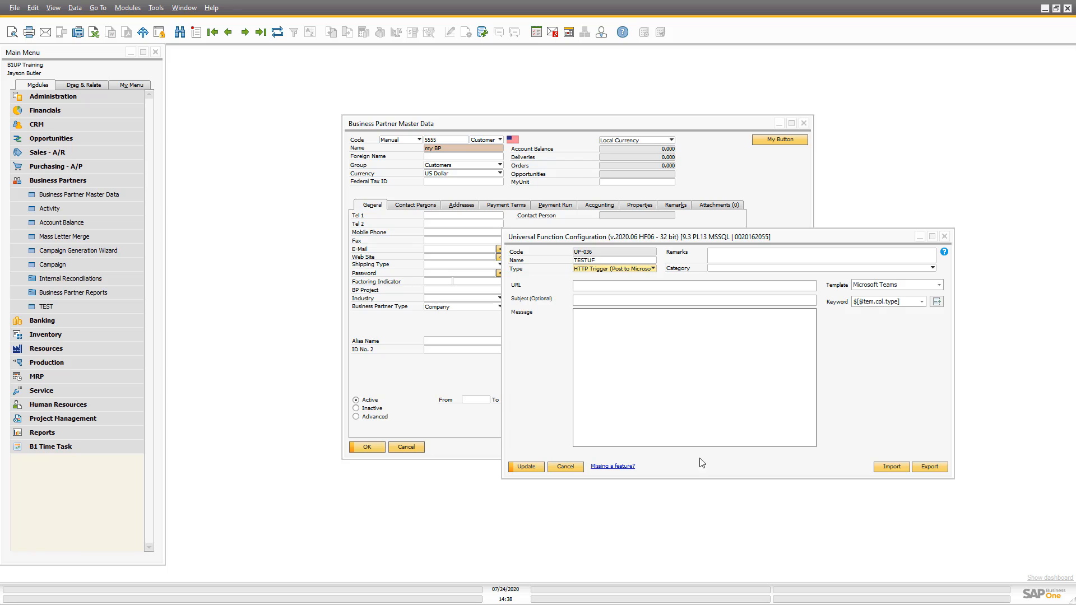
mouse_move(509, 293)
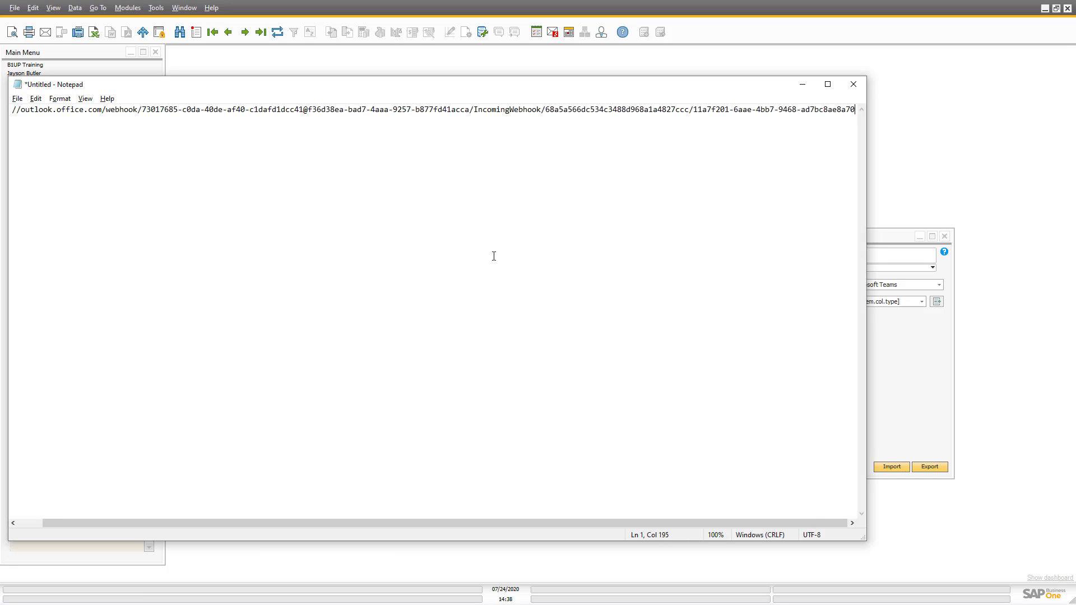
key(ctrl+a)
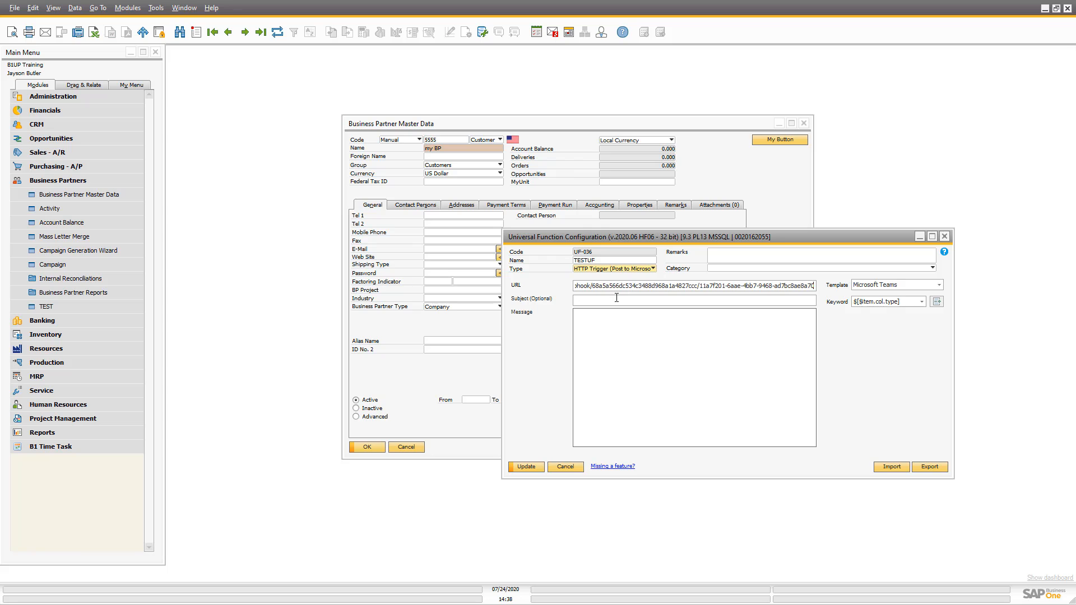
- Save the trigger with subject Hello World and message "Hi Teams. This is a message from SAP"
text(Hello)
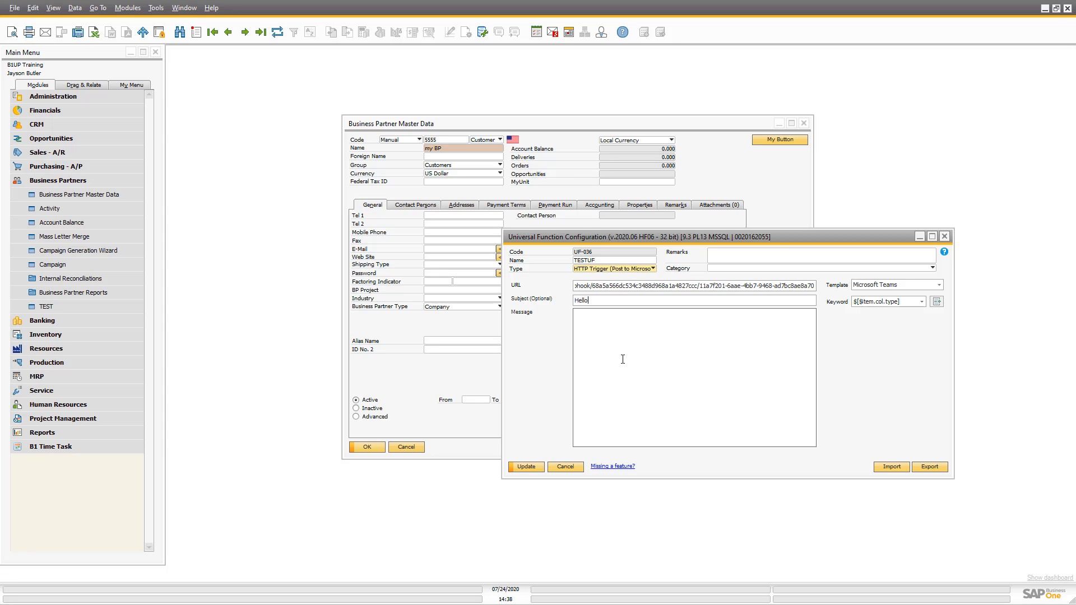
text(Worl)
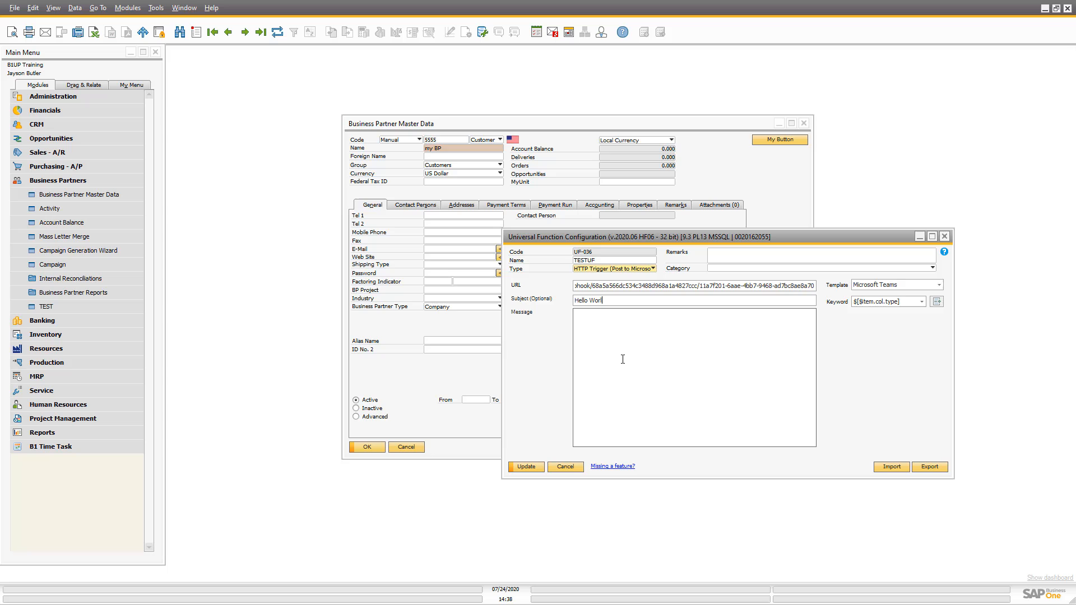
text(d)
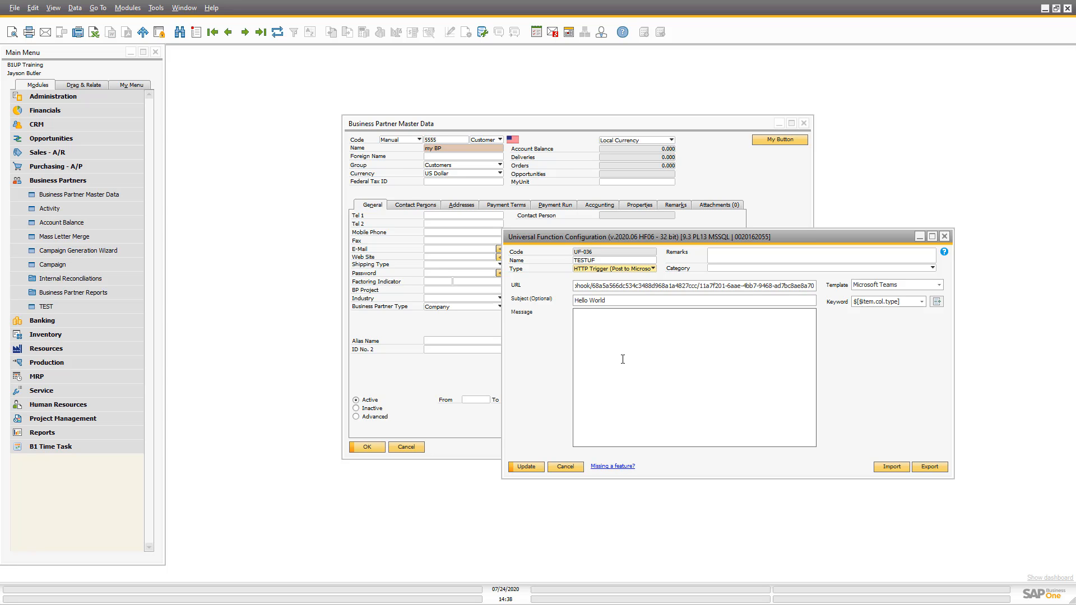
text(Hi)
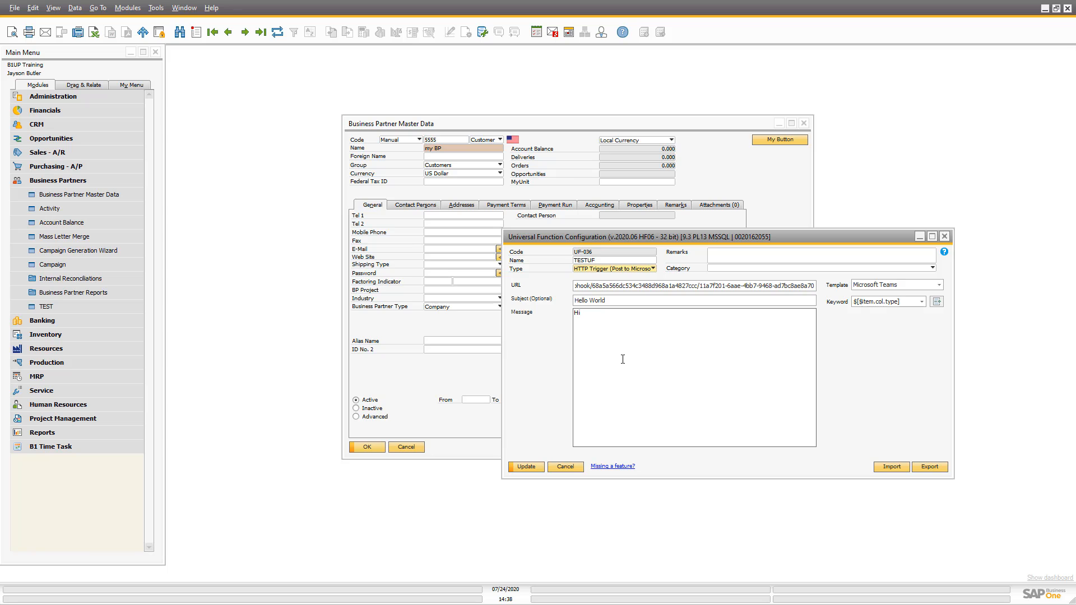
text(Teams. This is a messa)
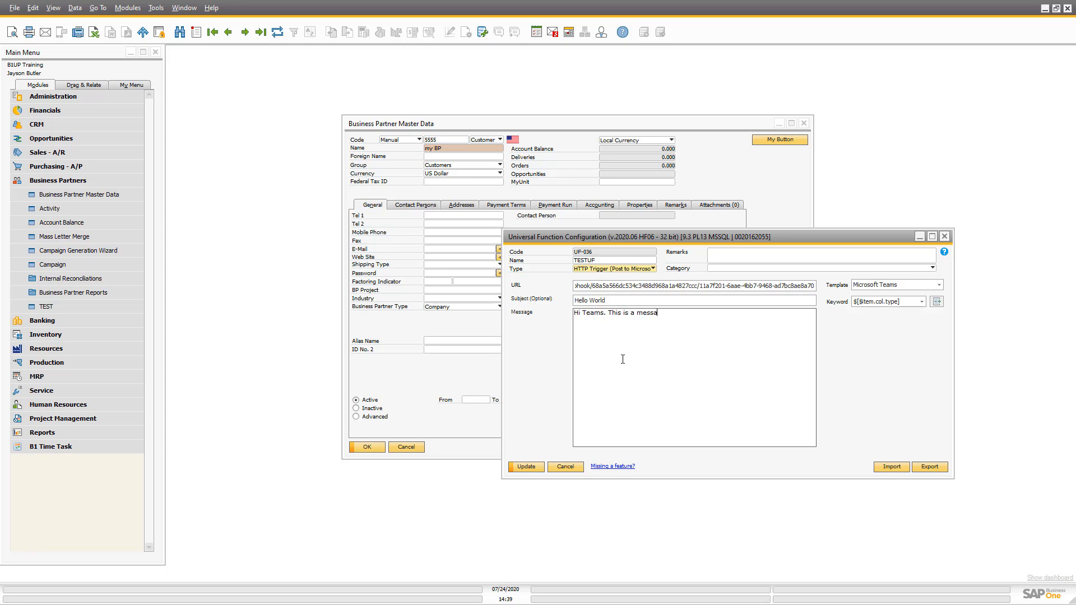
text(ge)
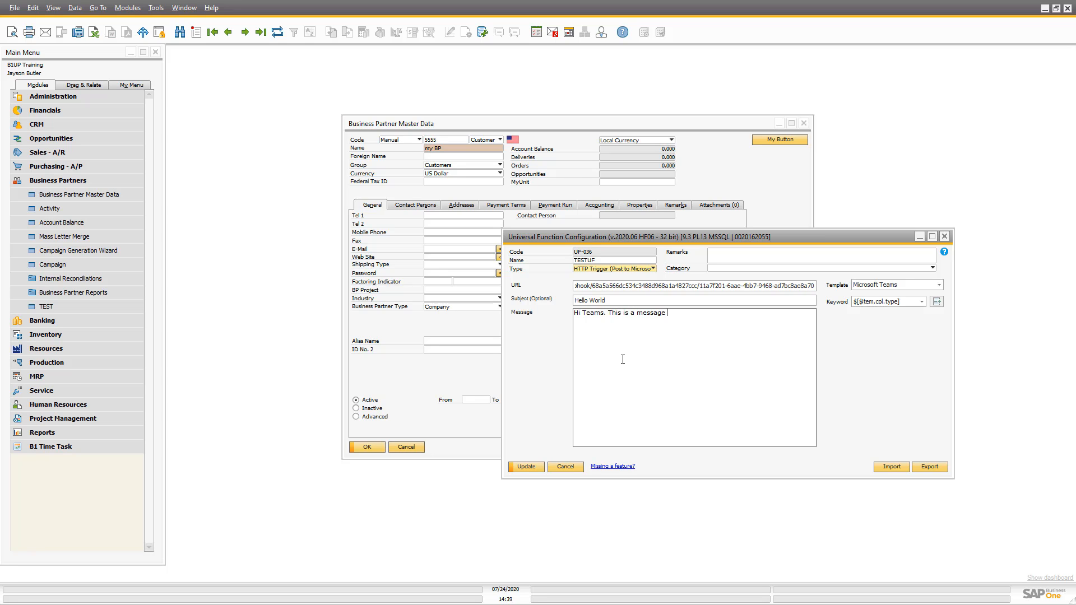
text(from SAP)
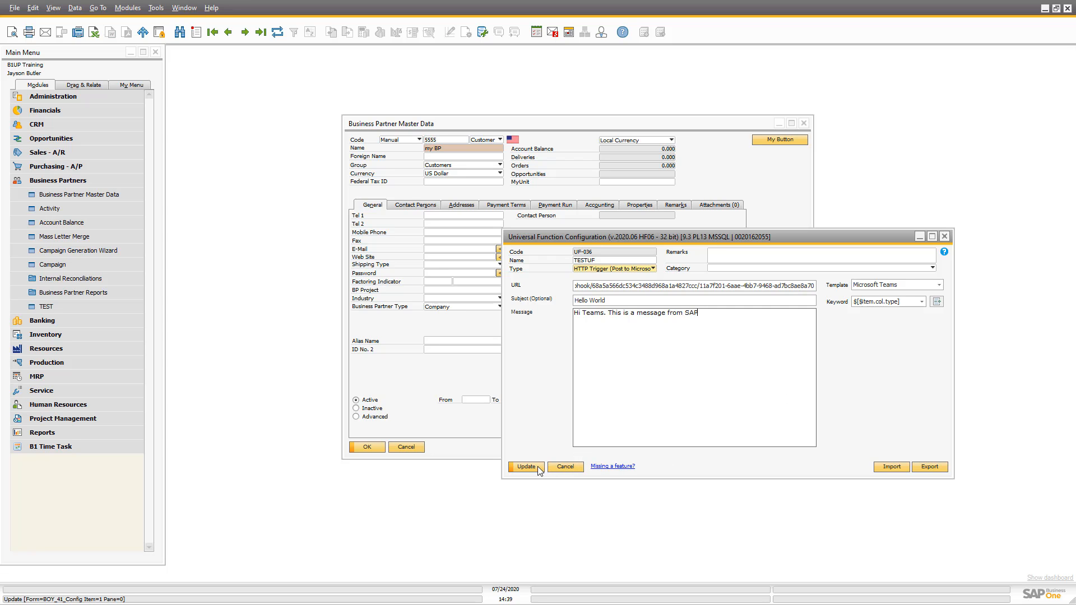
click(526, 466)
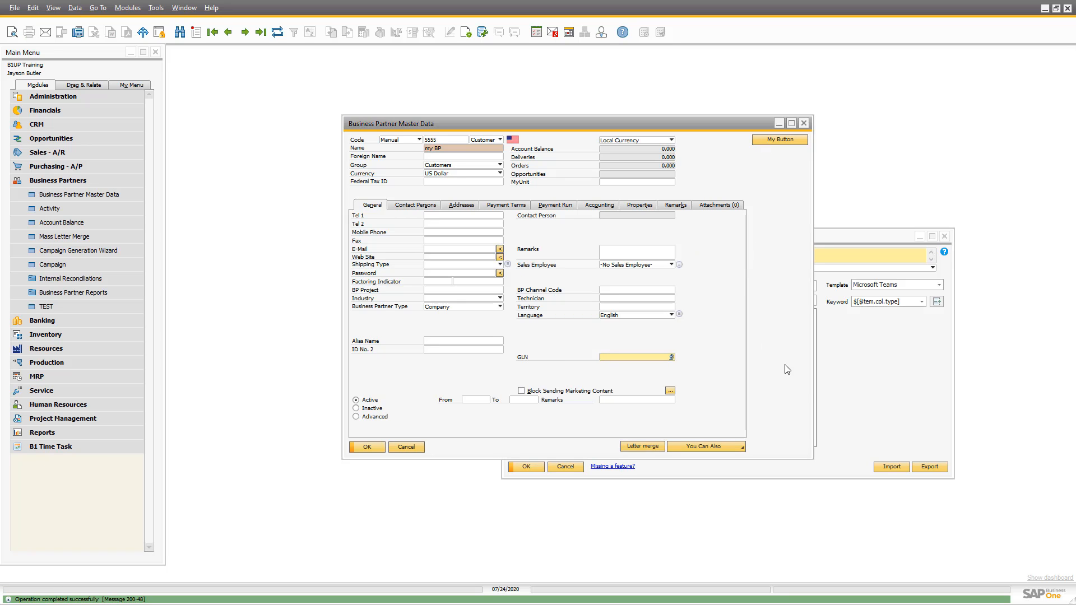
mouse_move(787, 369)
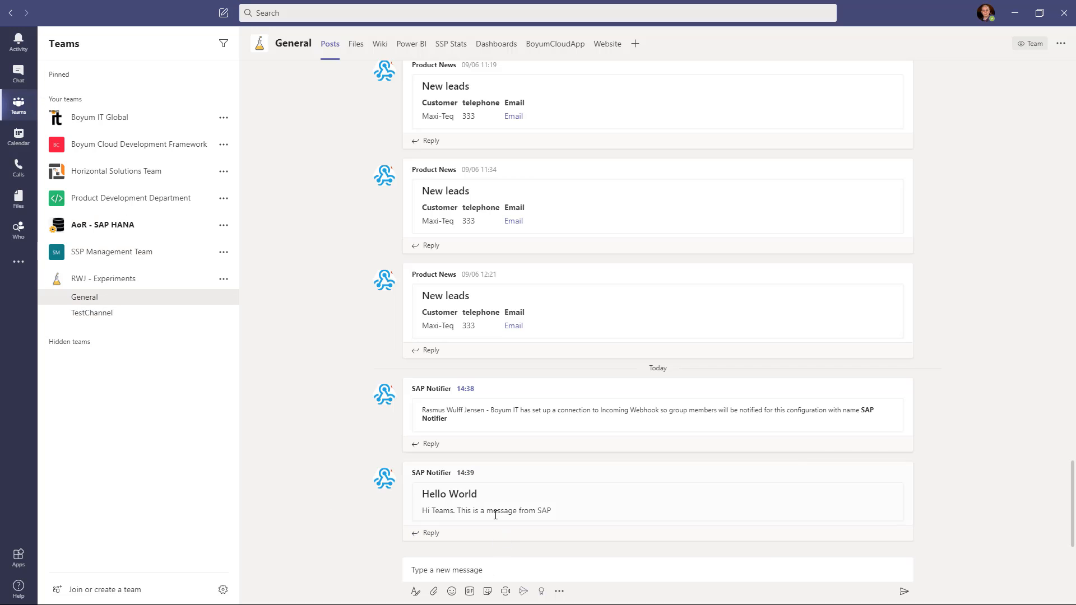
mouse_move(606, 521)
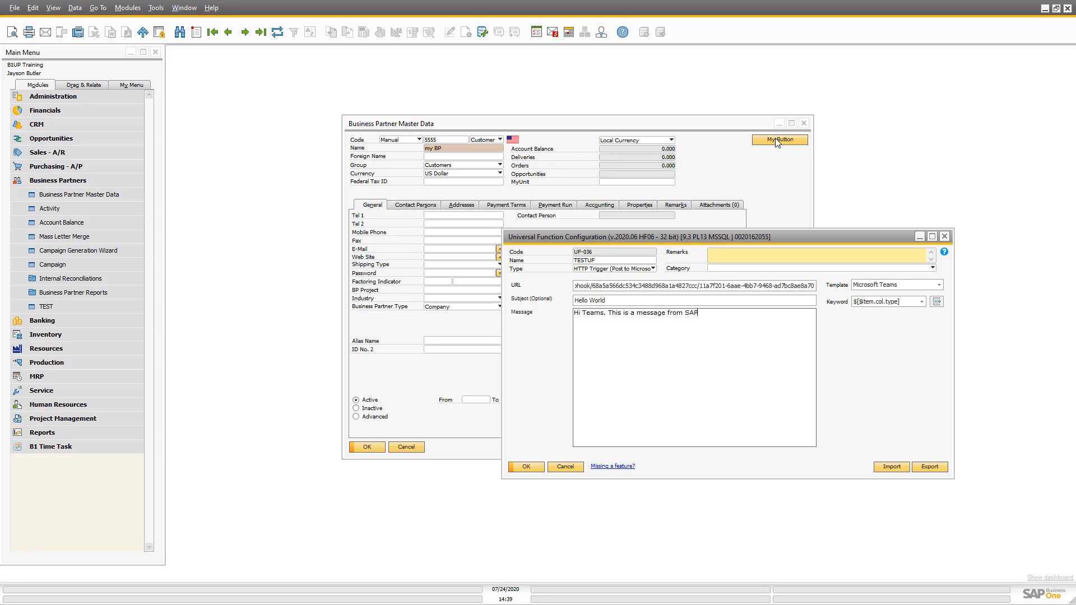
mouse_move(649, 231)
text(S)
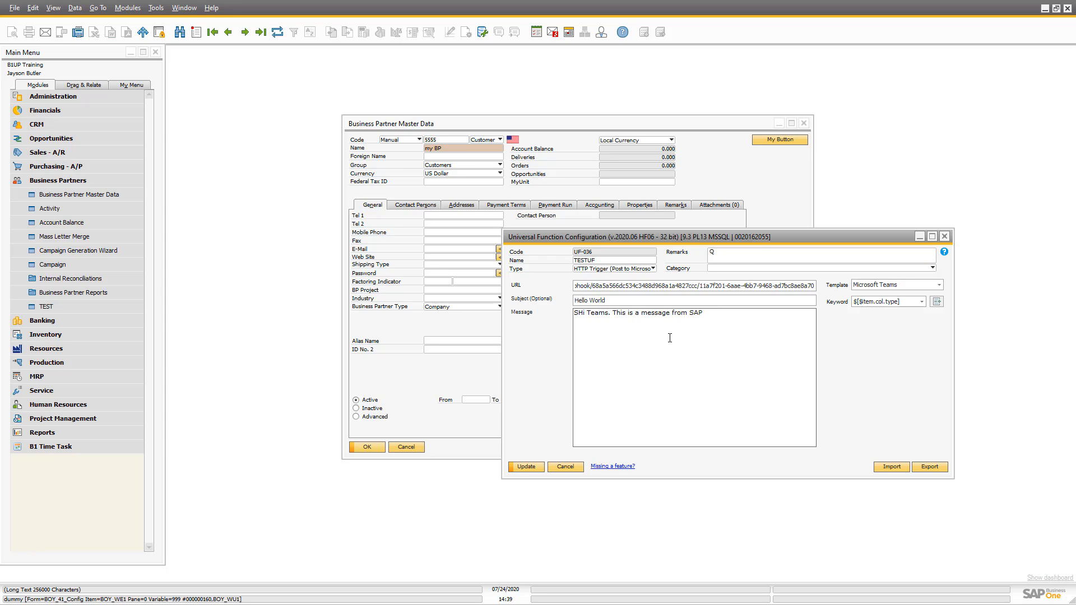
mouse_move(629, 326)
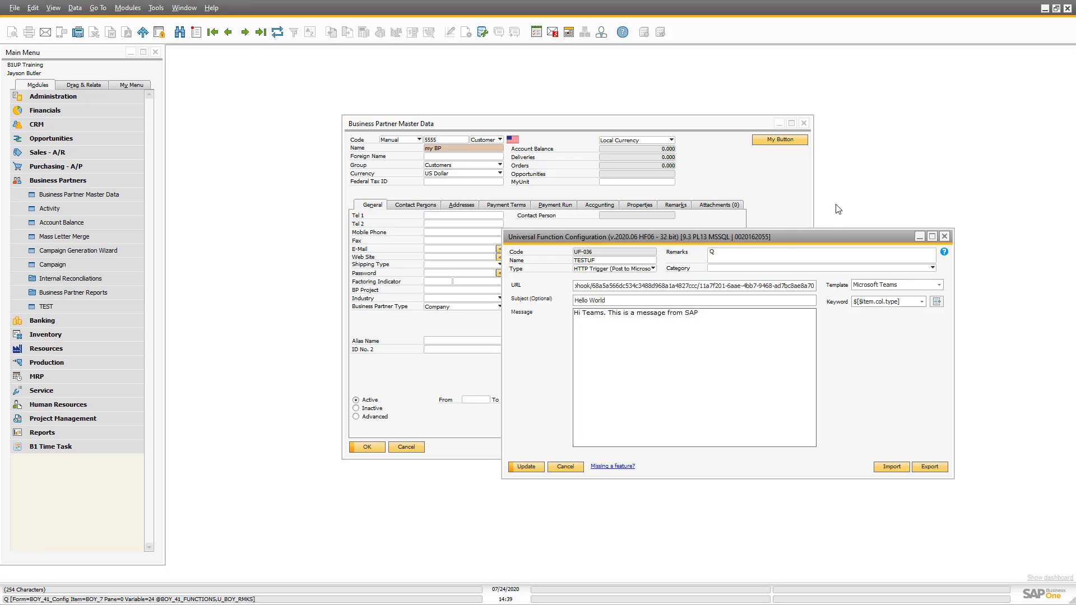
- Focus the Remarks field of the TESTUF configuration, leaving the Hello World message intact
click(820, 252)
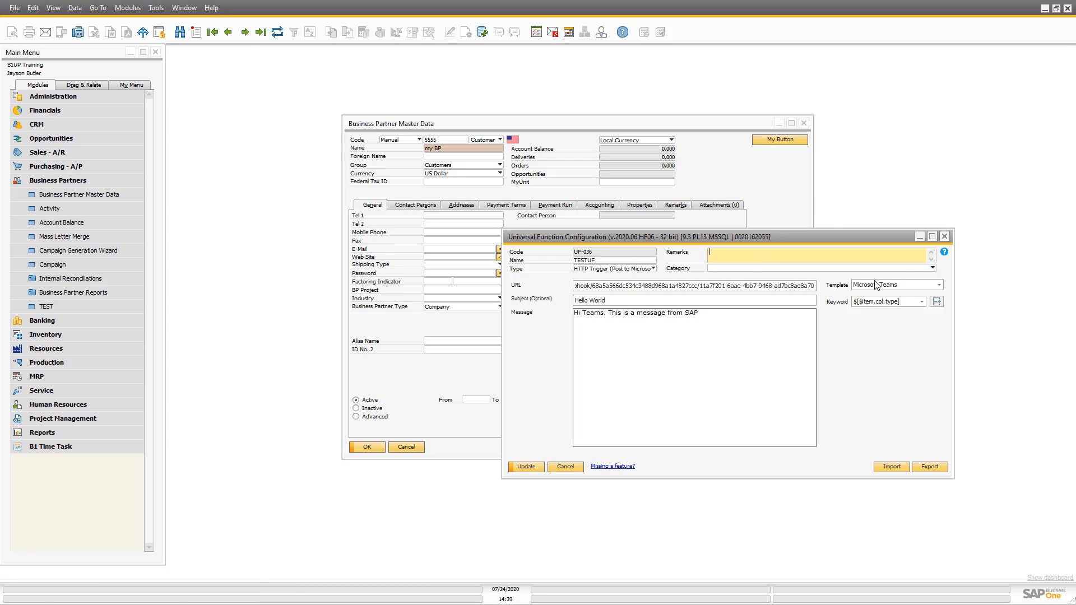
mouse_move(763, 325)
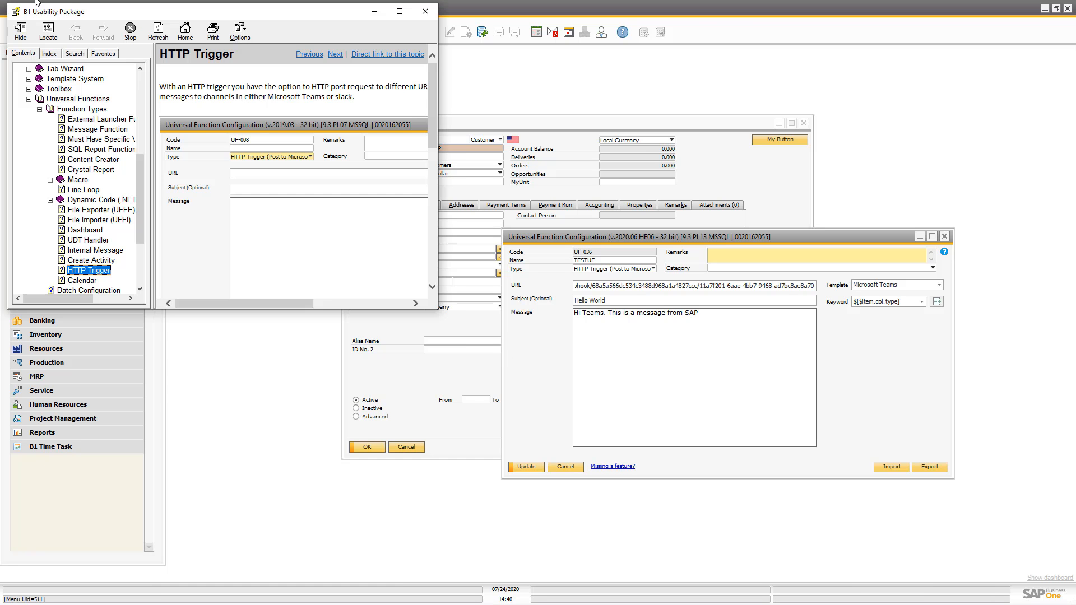
click(400, 11)
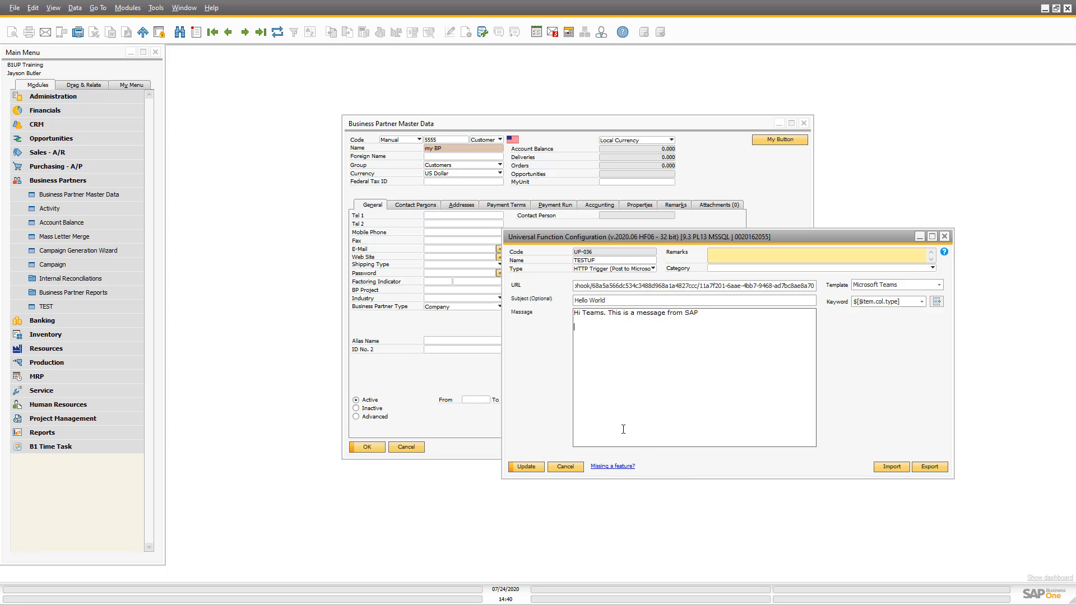
- Find the business partner Maxi-Teq
click(41, 432)
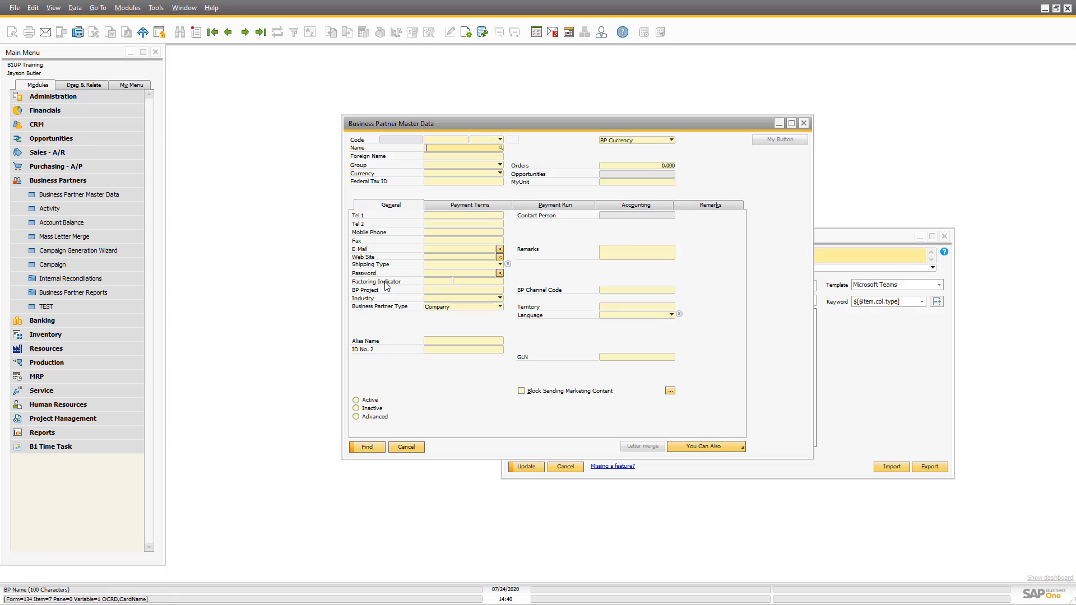
text(maxi)
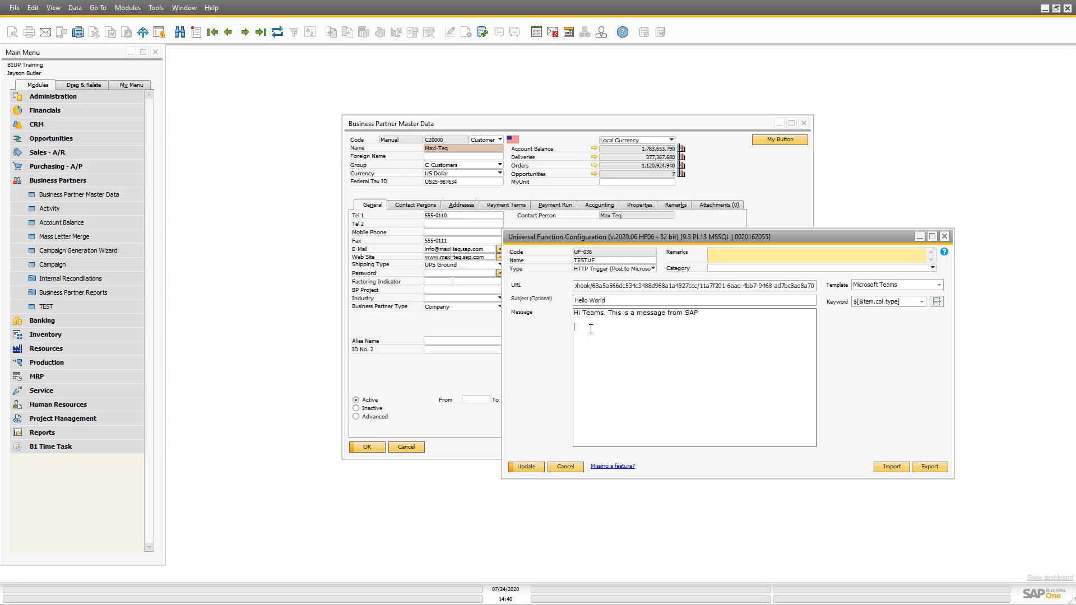
- Append "This was done from $[$7.0.0]" using the BP Name variable and save the trigger
text(This was)
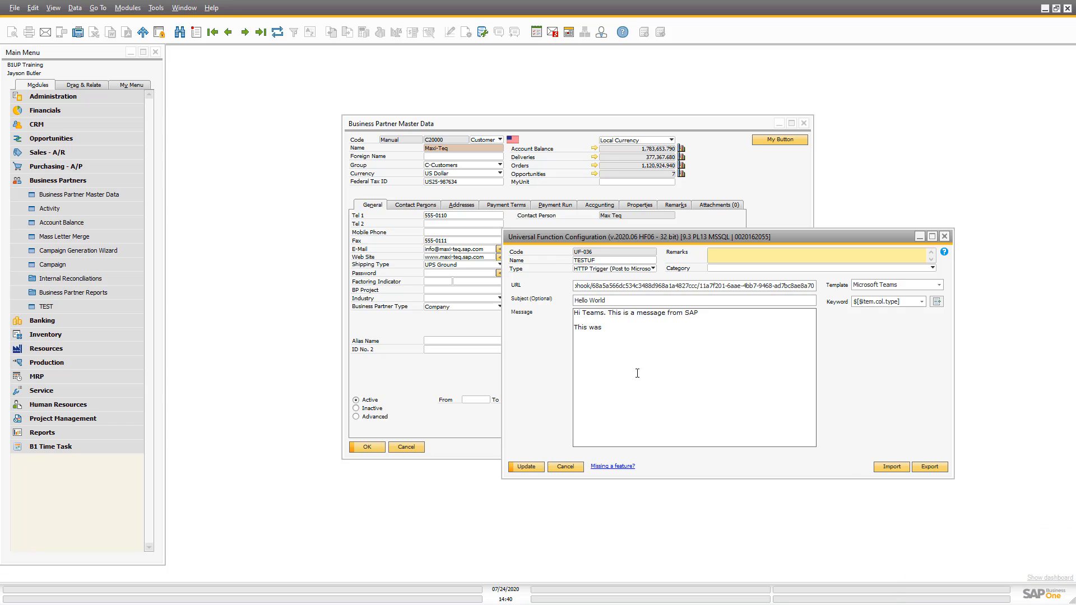
text(done)
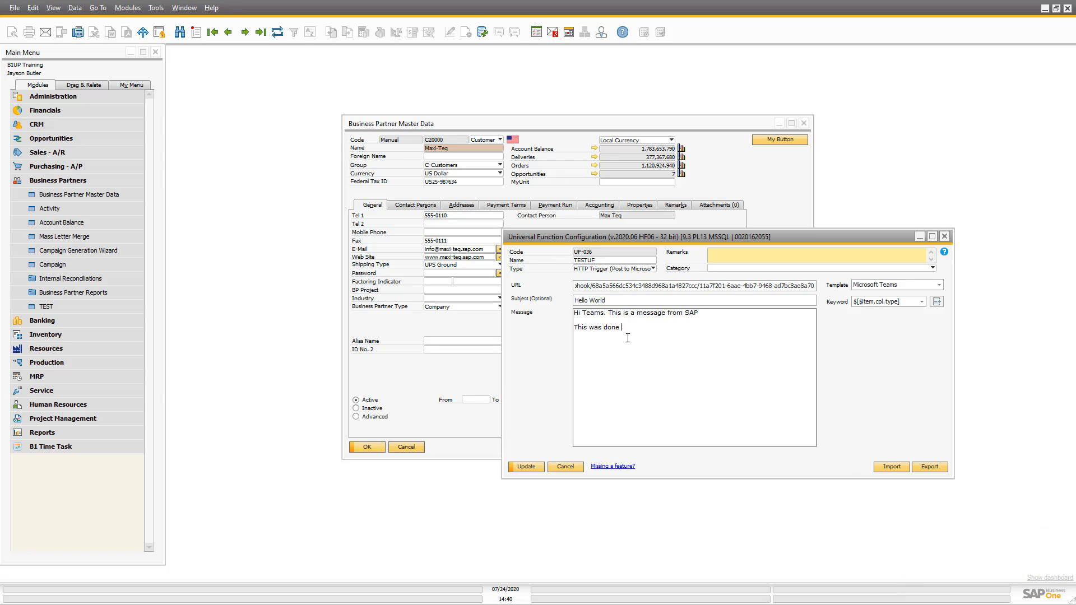
text(from $[$)
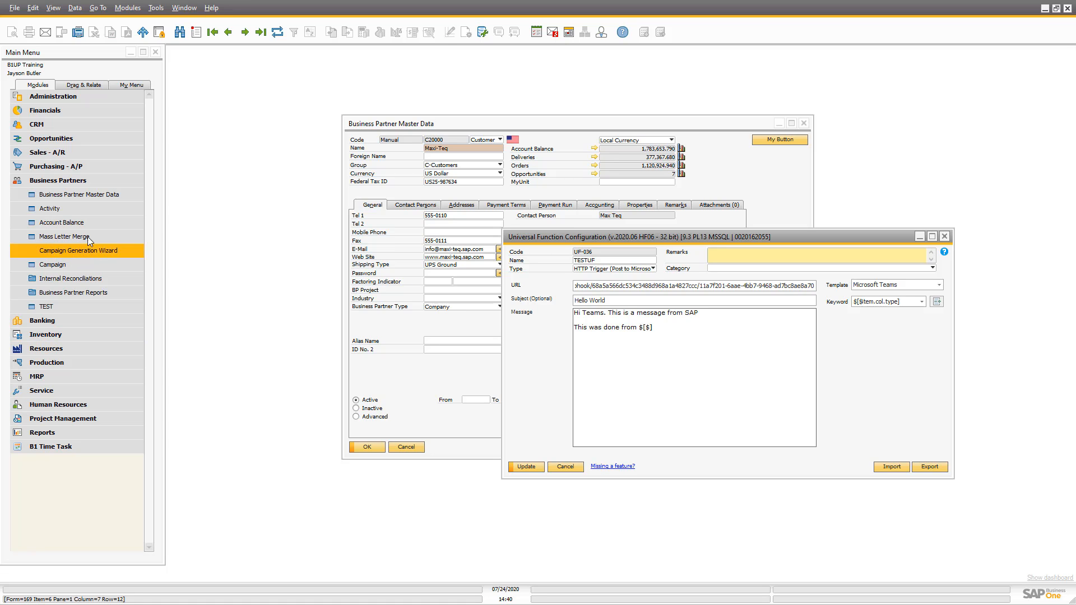
right_click(463, 148)
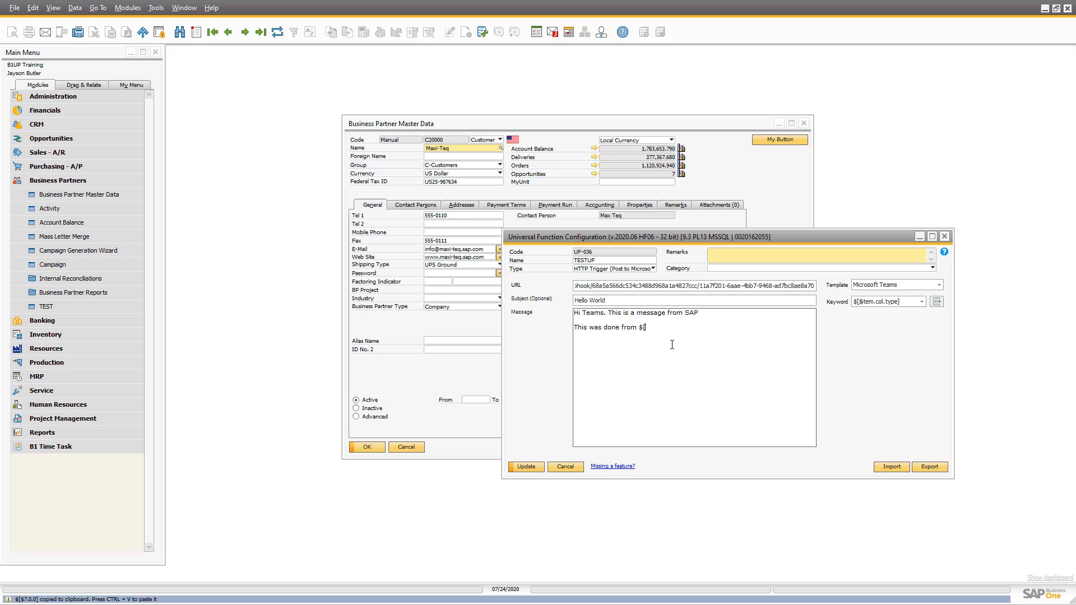
text([$7.0.0])
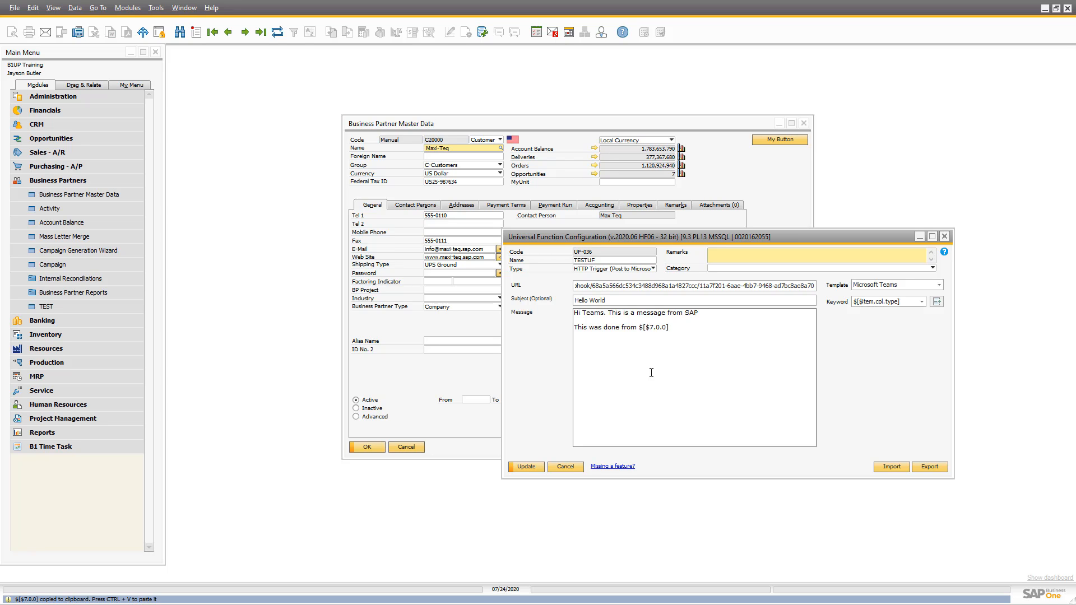
click(524, 466)
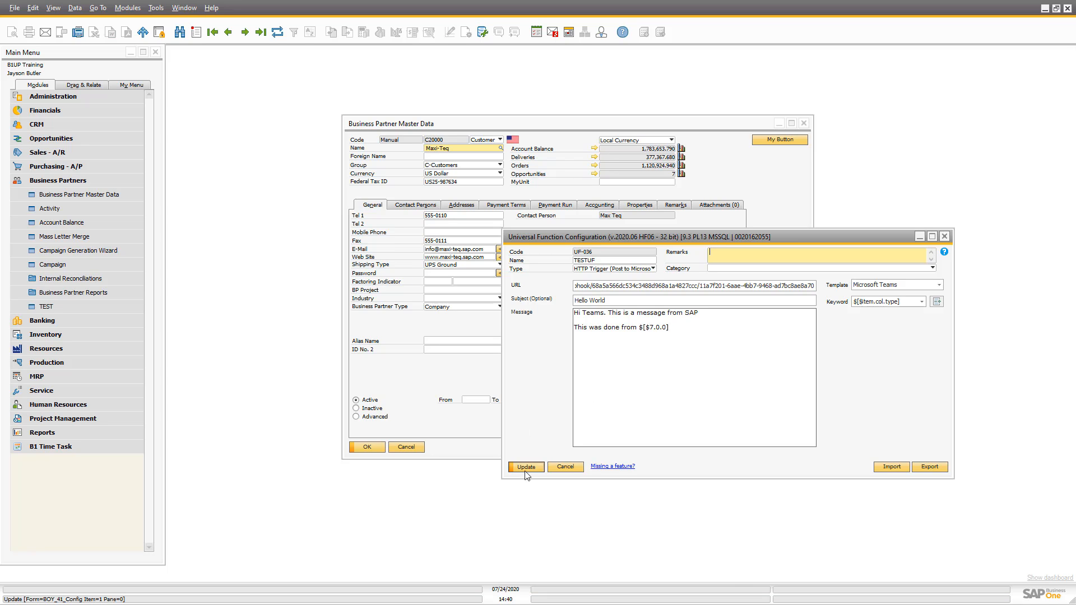
click(524, 467)
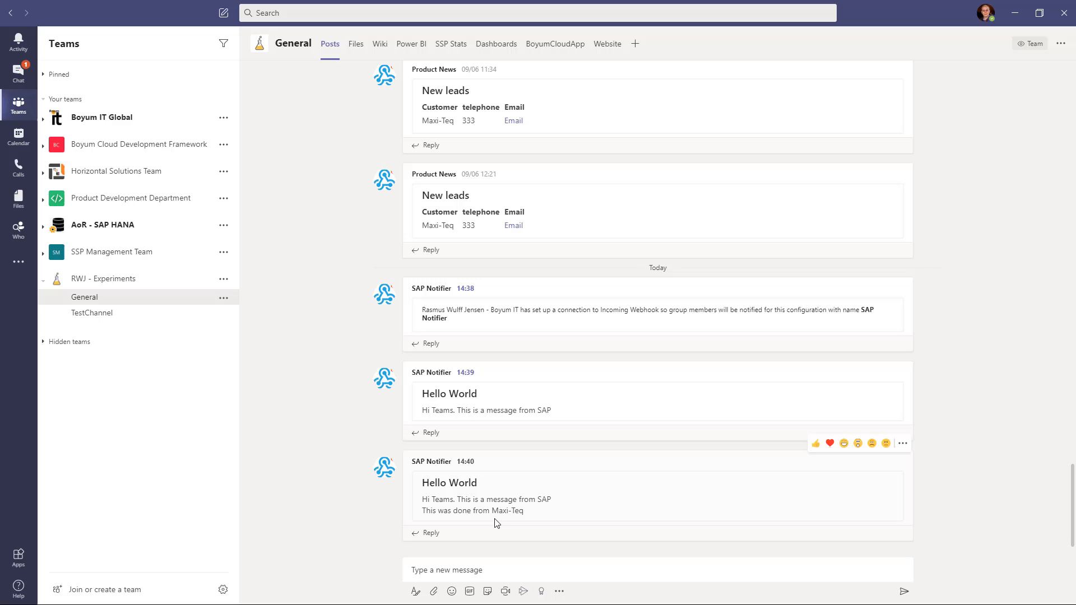
mouse_move(532, 465)
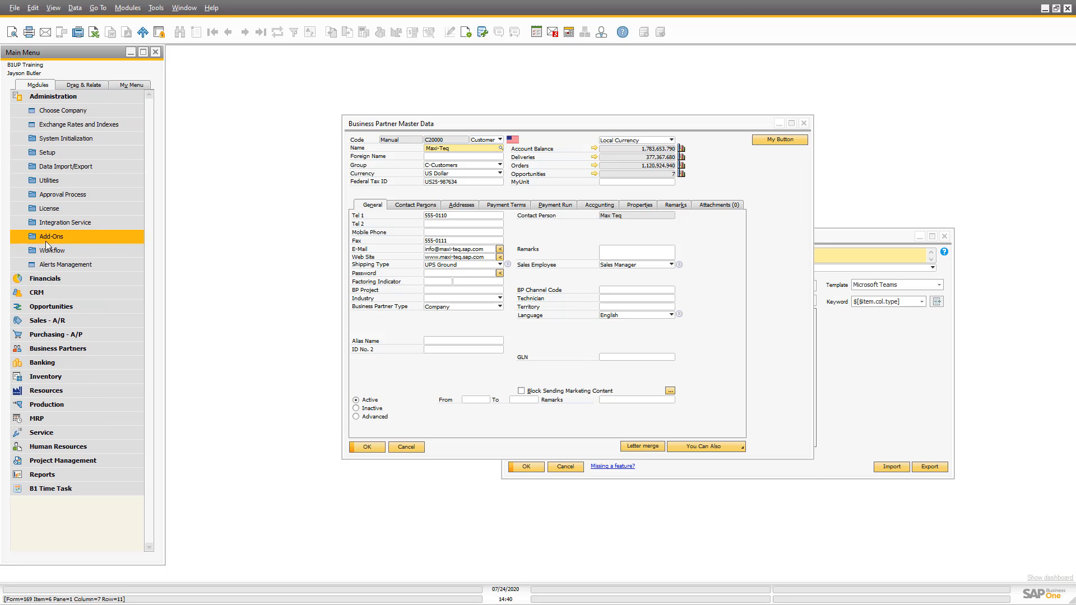
- Create report action RA-009 with type HTTP Trigger (Post to Microsoft Teams, Slack, etc.)
click(50, 237)
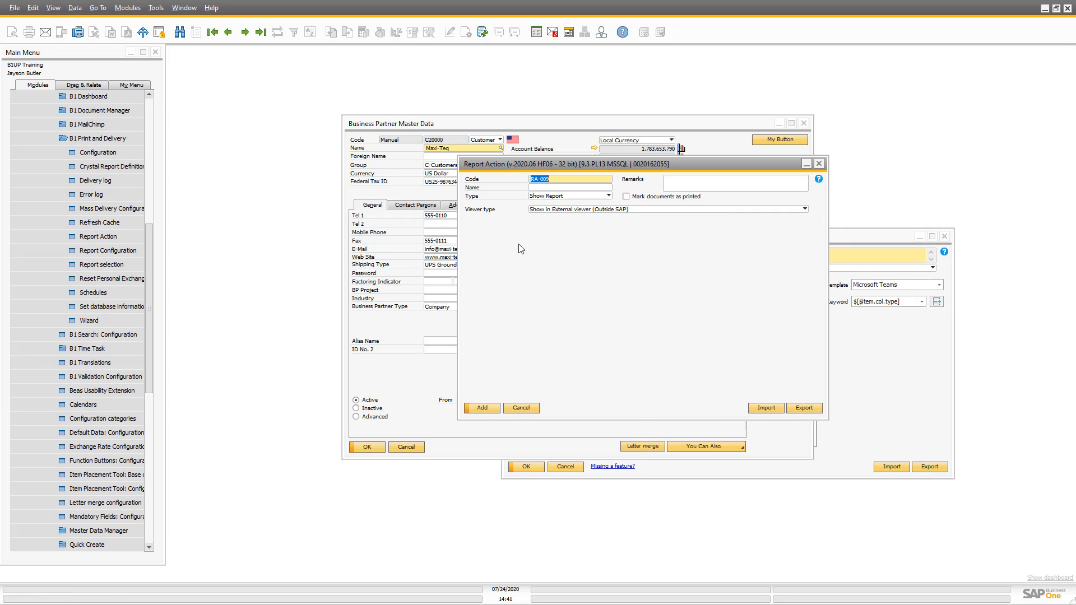
click(607, 195)
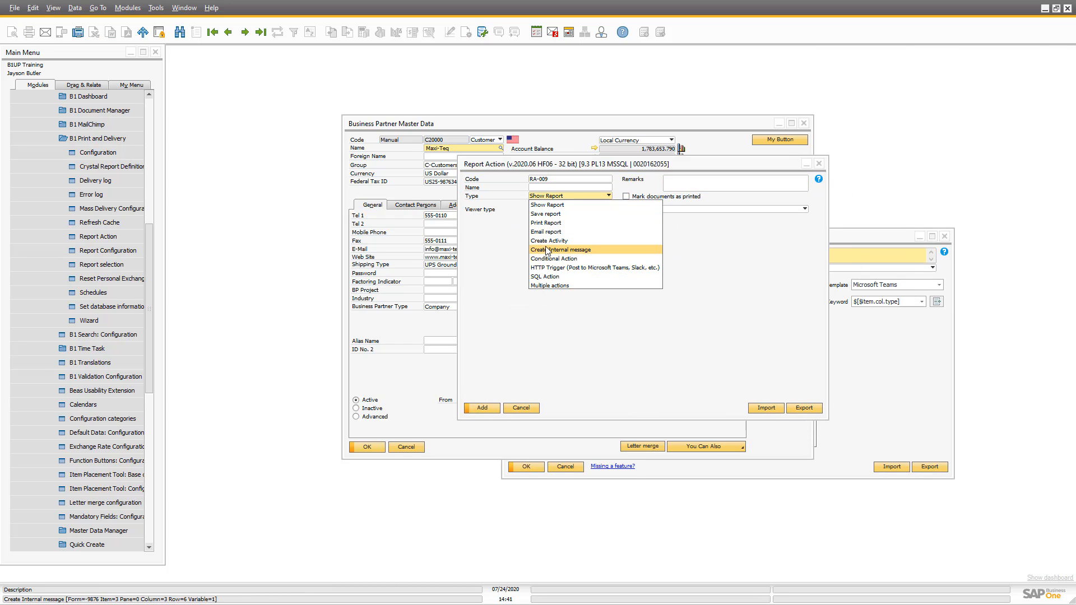
click(596, 267)
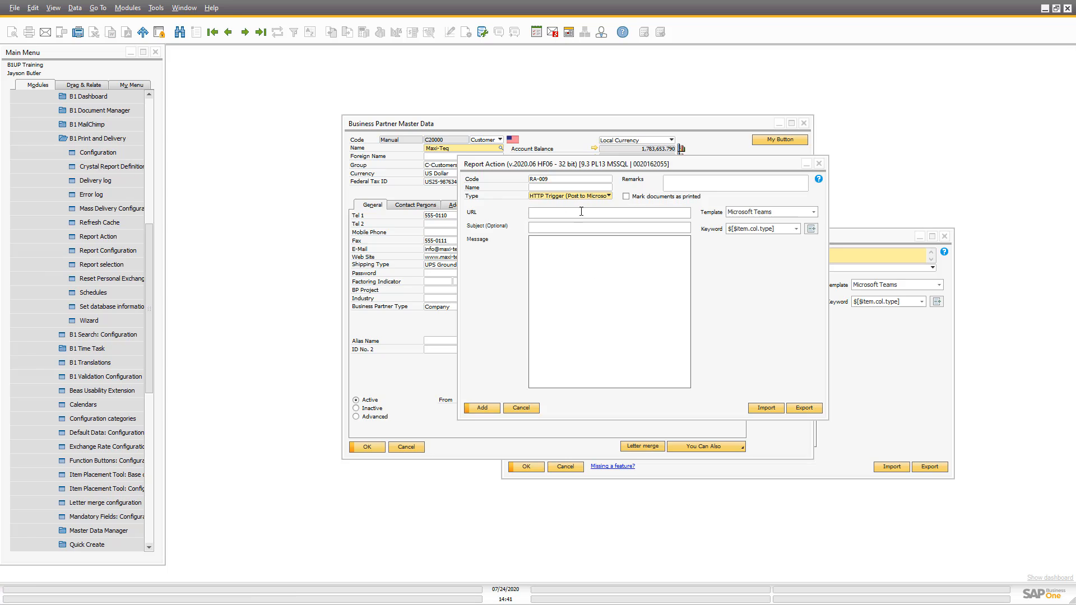
mouse_move(584, 266)
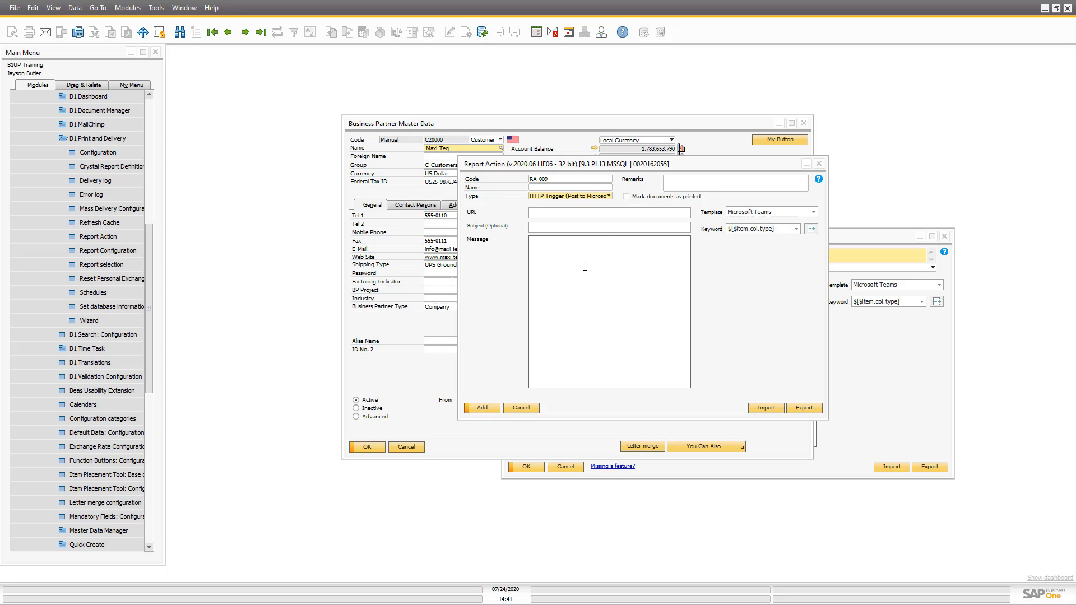
click(814, 212)
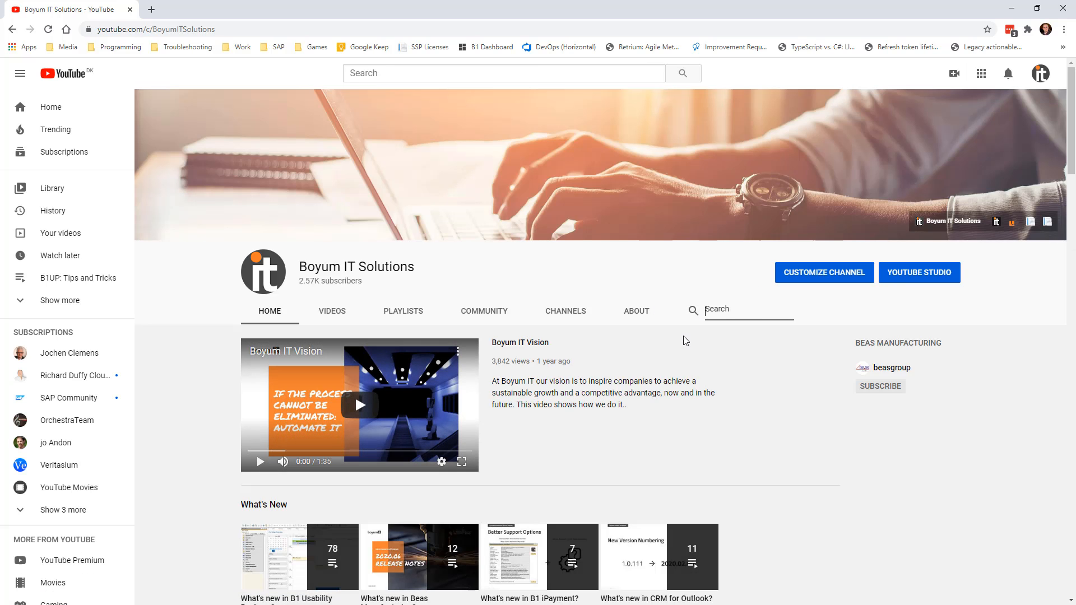
- Search the Boyum IT Solutions channel for "http trigger" and browse the results
text(http)
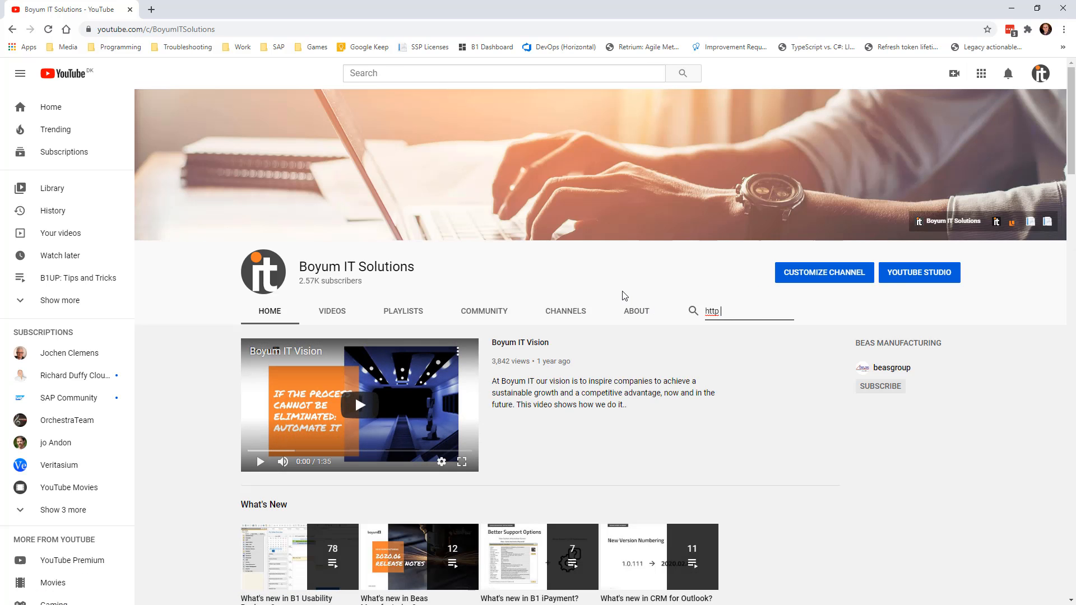
text(trigger)
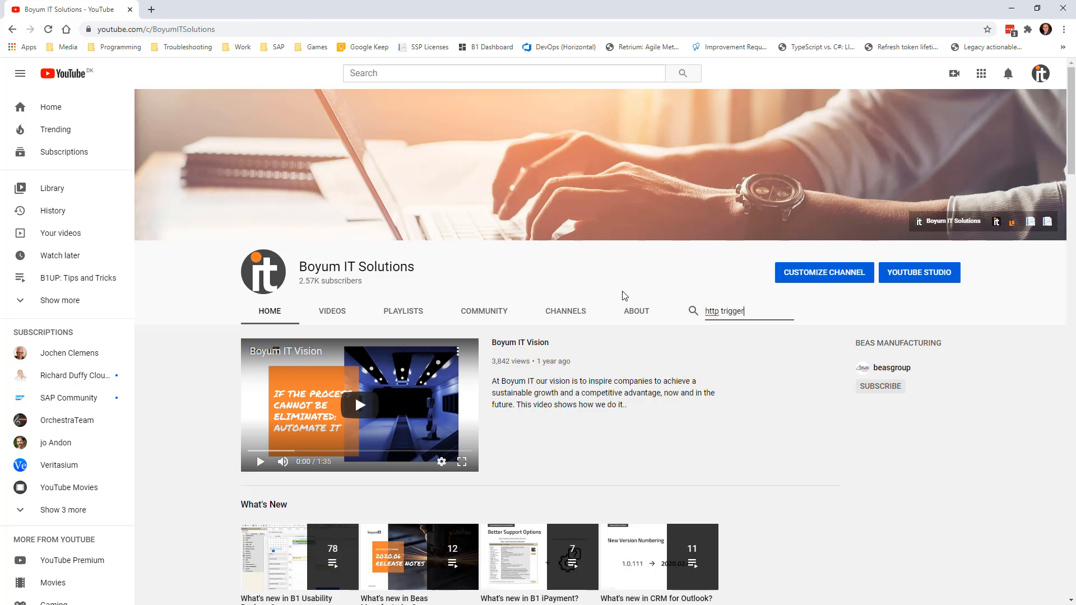
key(Return)
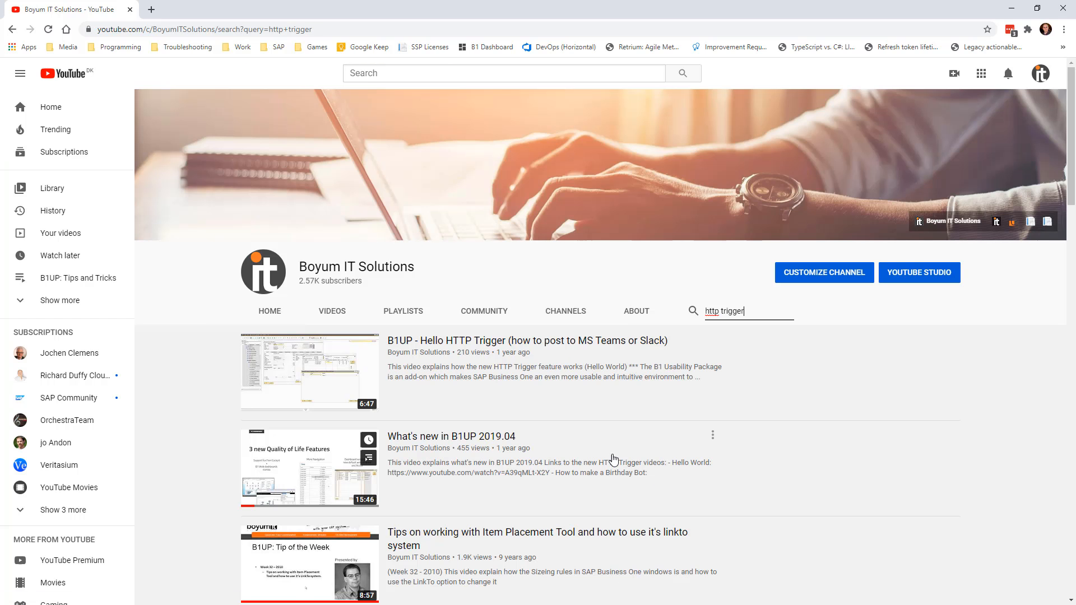
mouse_move(459, 352)
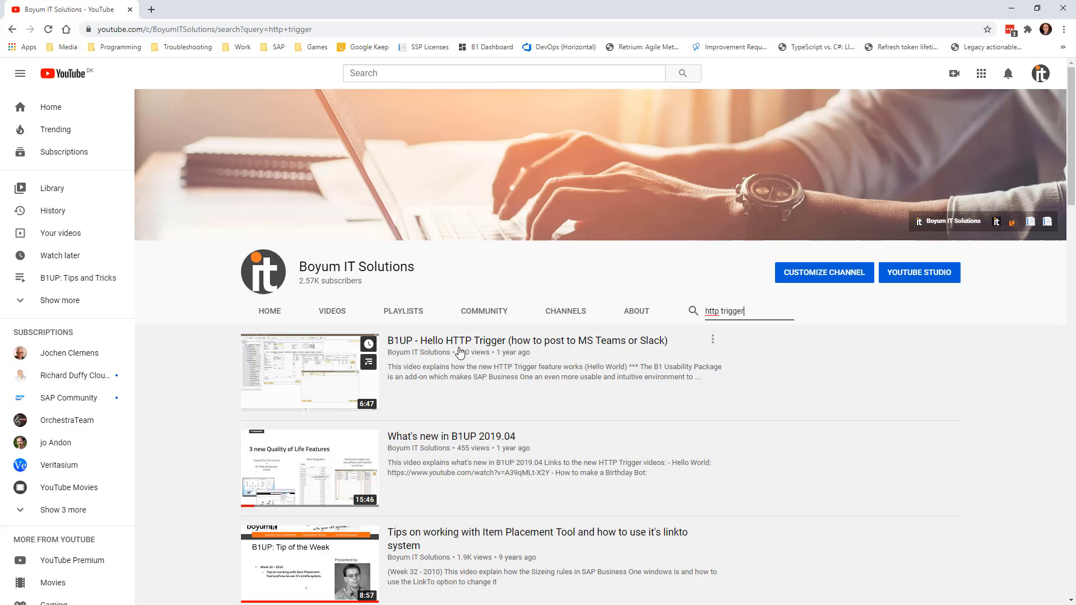
mouse_move(446, 381)
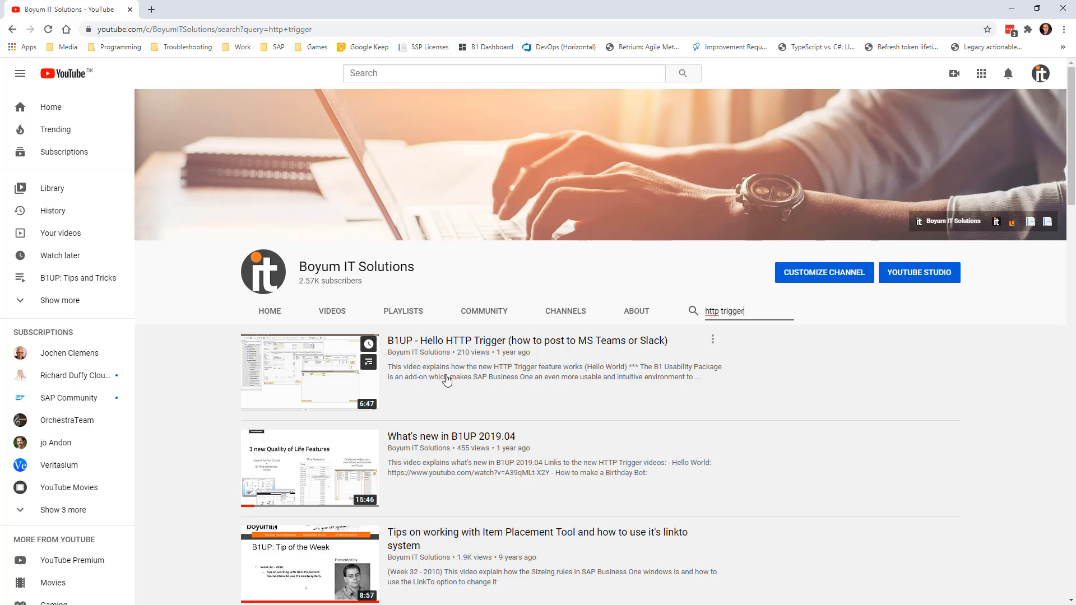
scroll(down, 3)
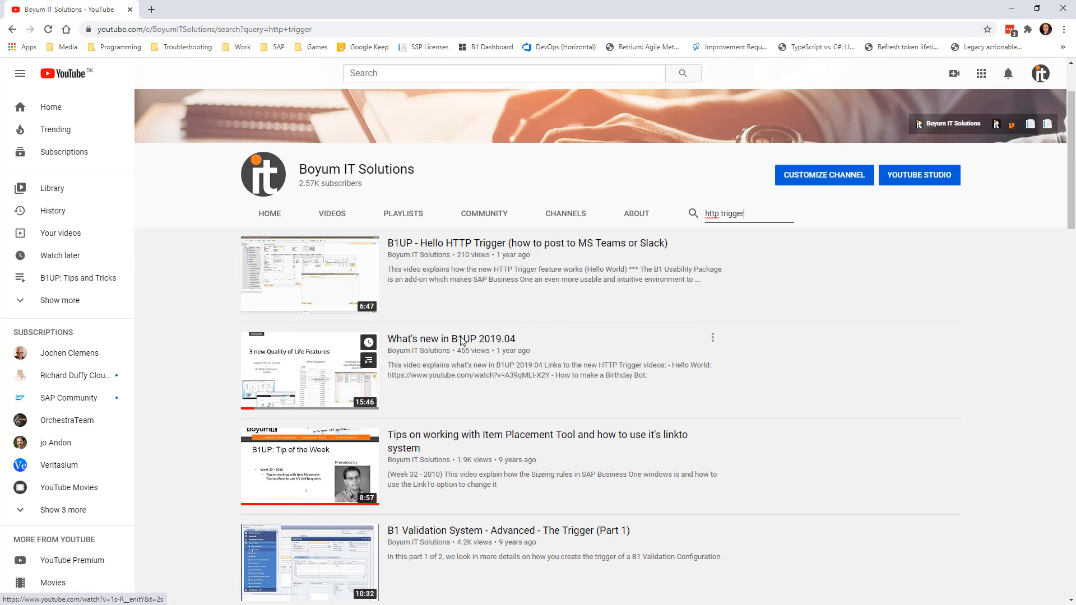
scroll(up, 3)
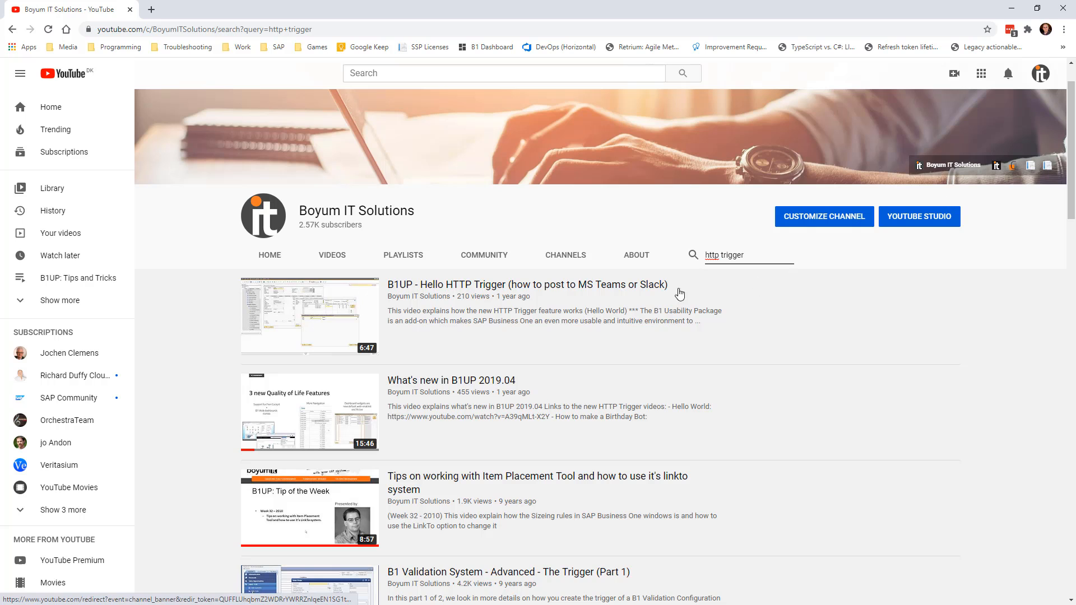
scroll(down, 3)
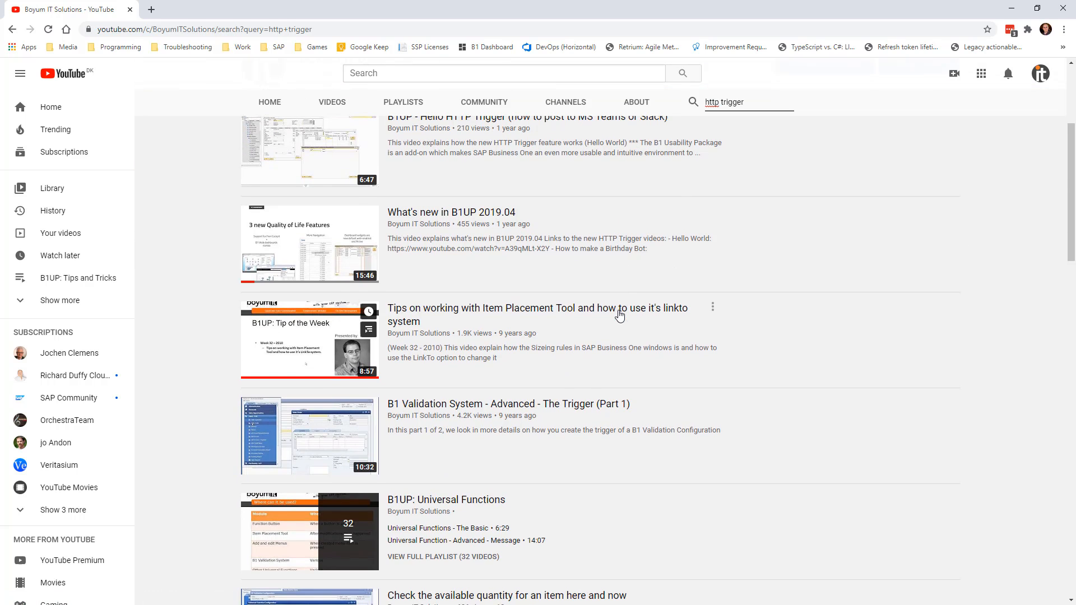
scroll(up, 3)
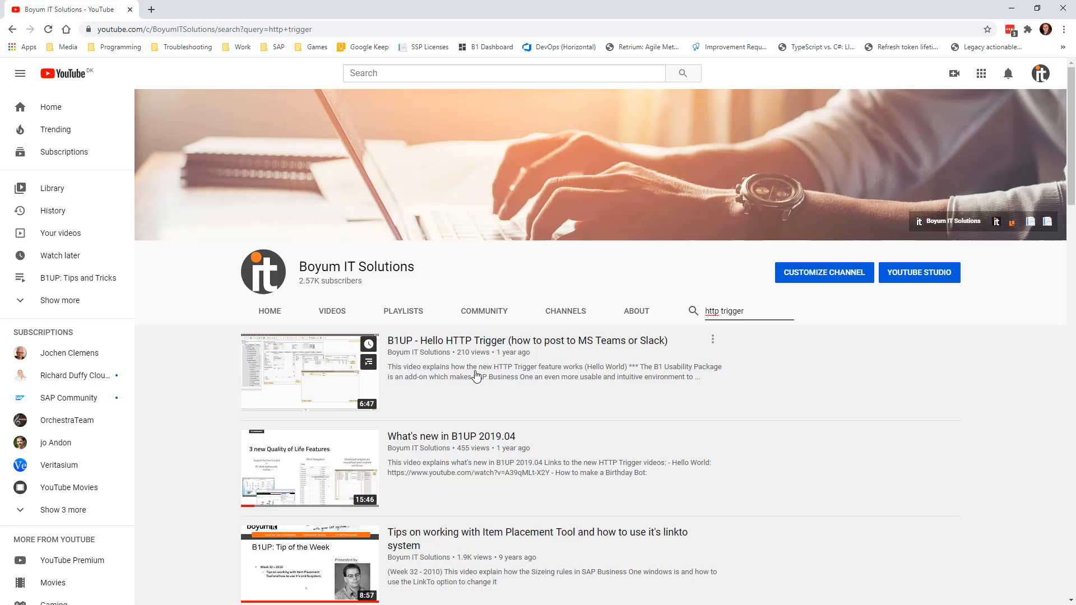
mouse_move(449, 362)
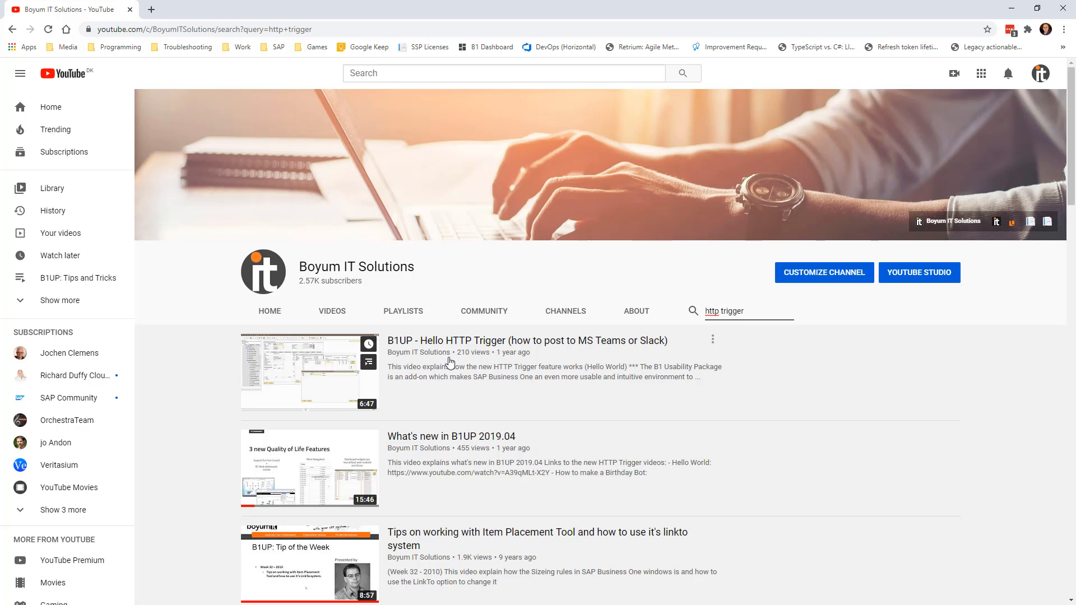
mouse_move(623, 362)
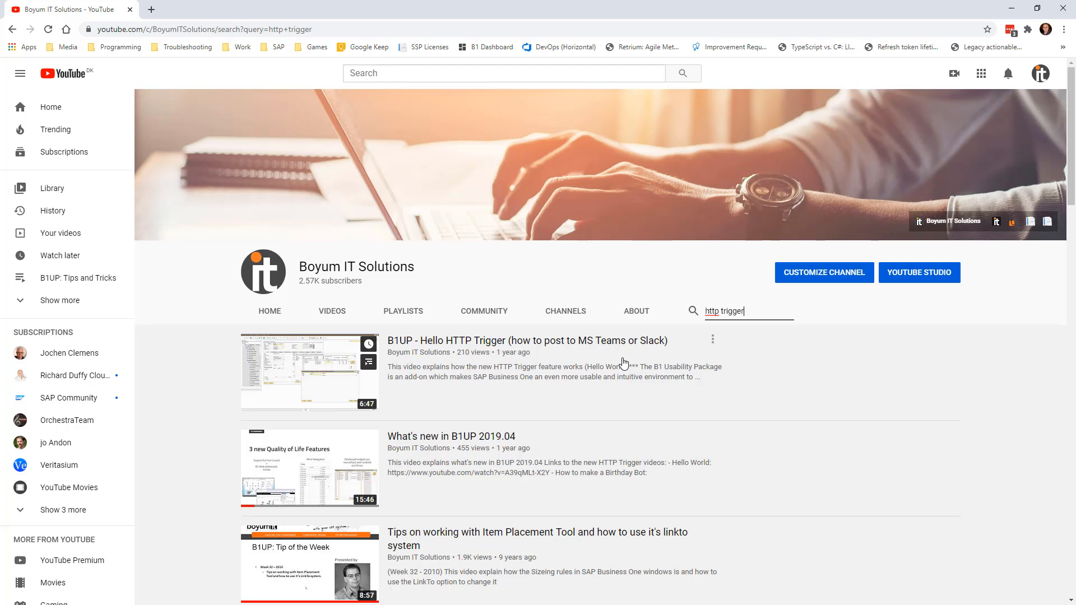
mouse_move(891, 134)
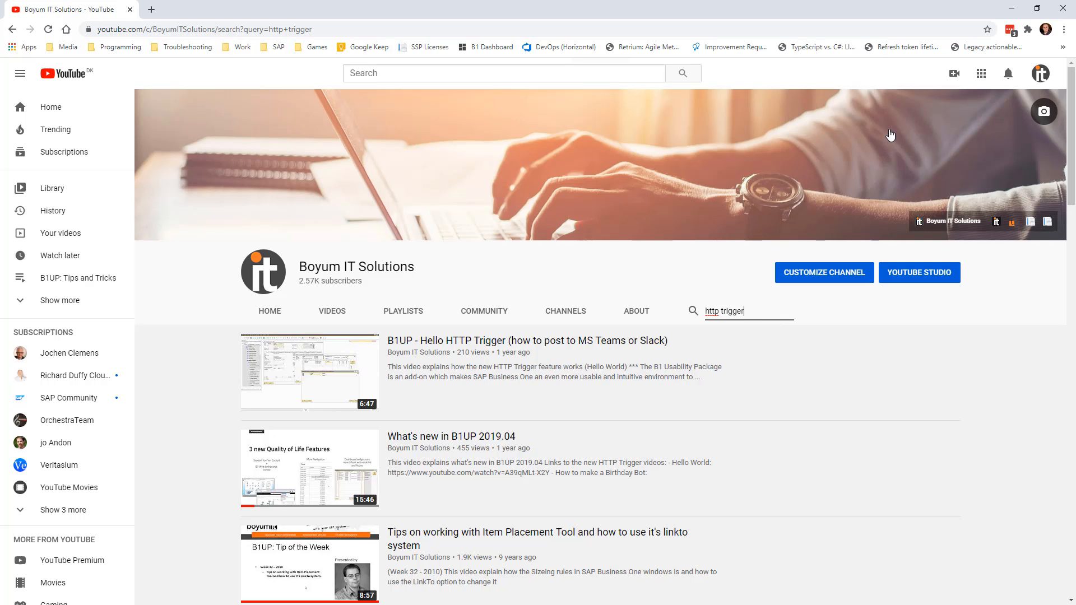
mouse_move(789, 243)
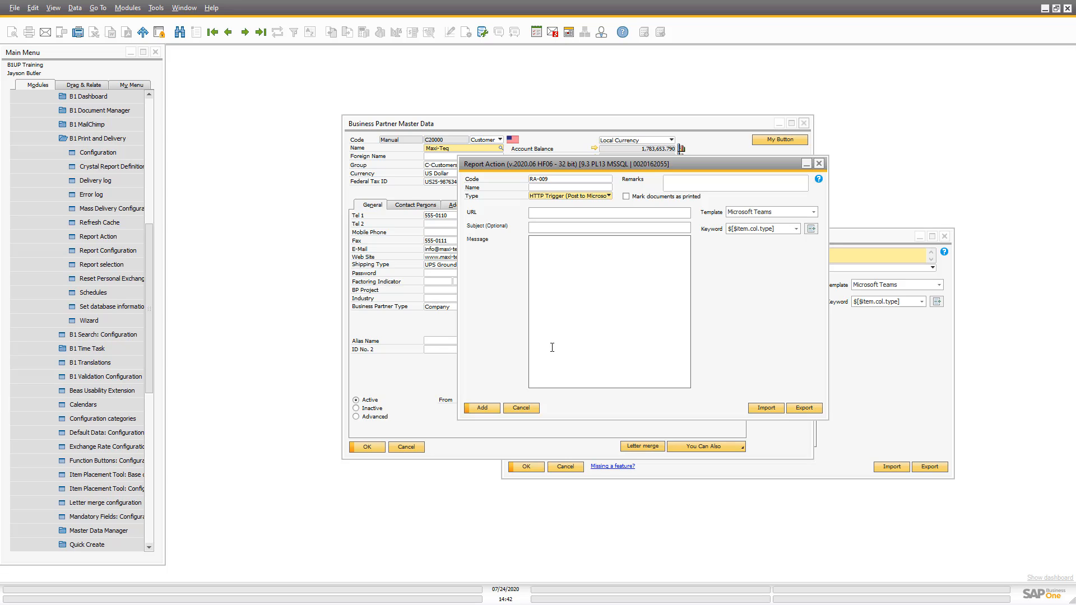
mouse_move(543, 340)
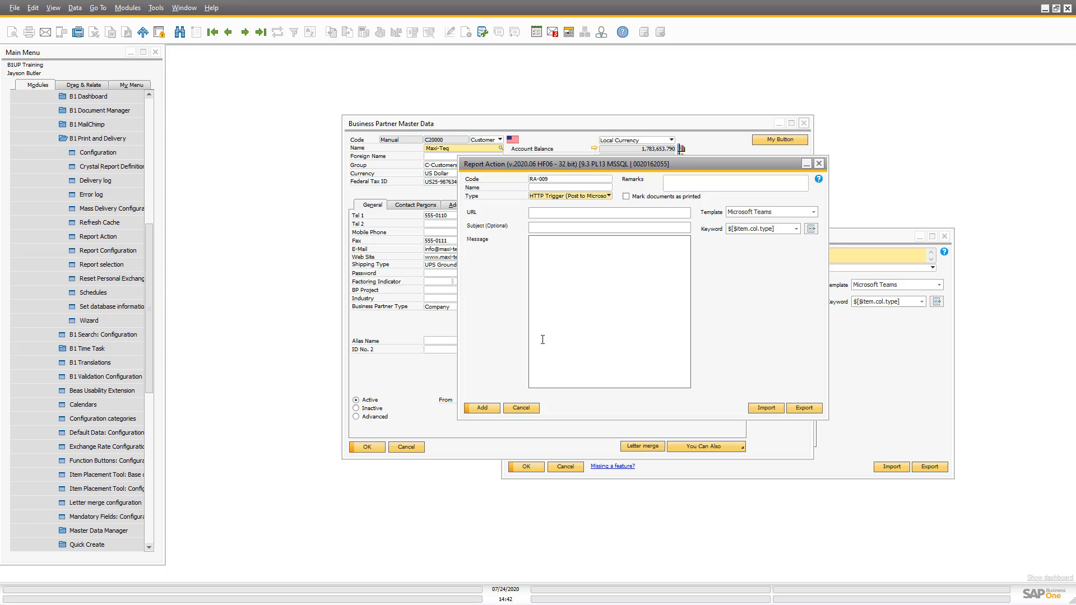
mouse_move(582, 271)
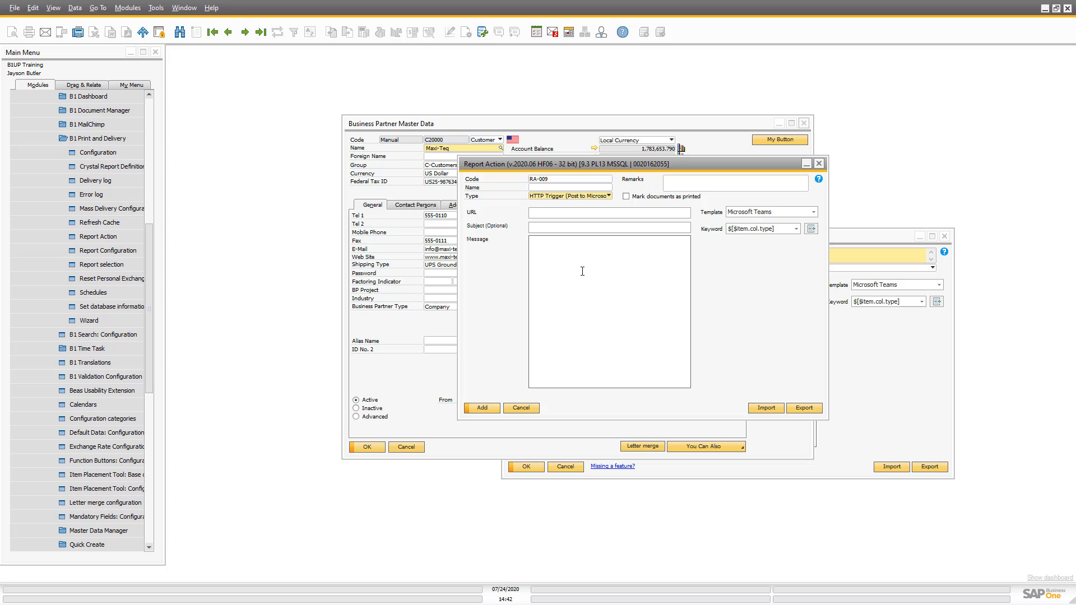
mouse_move(317, 143)
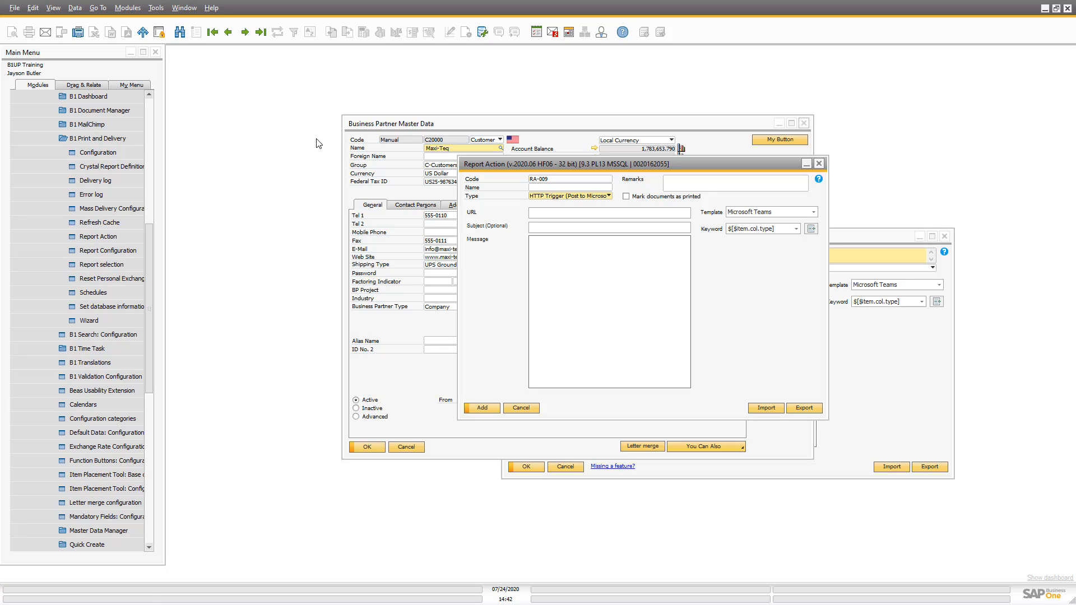
mouse_move(351, 204)
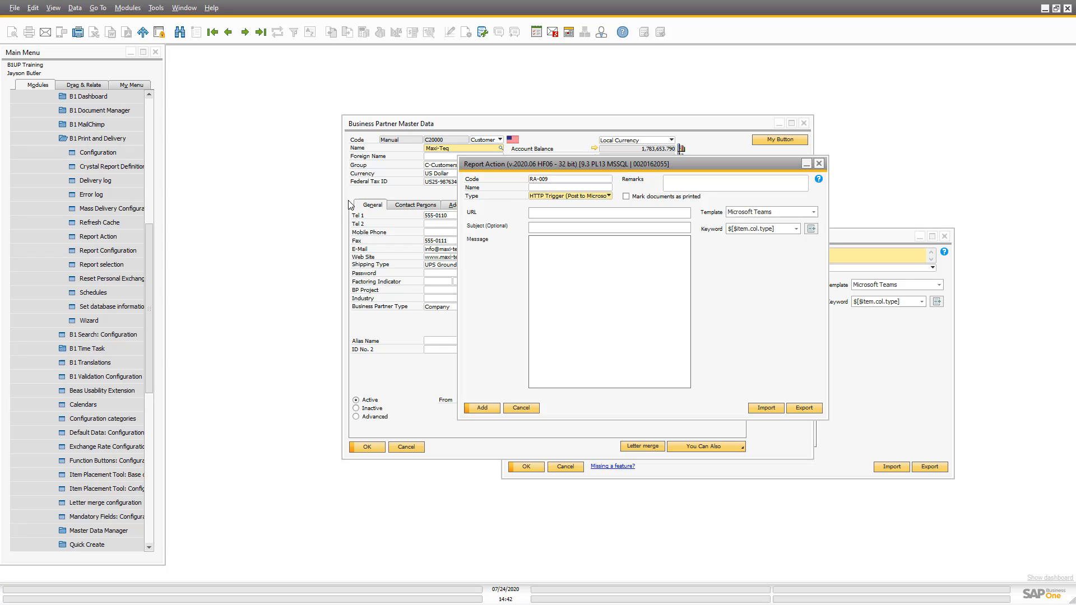